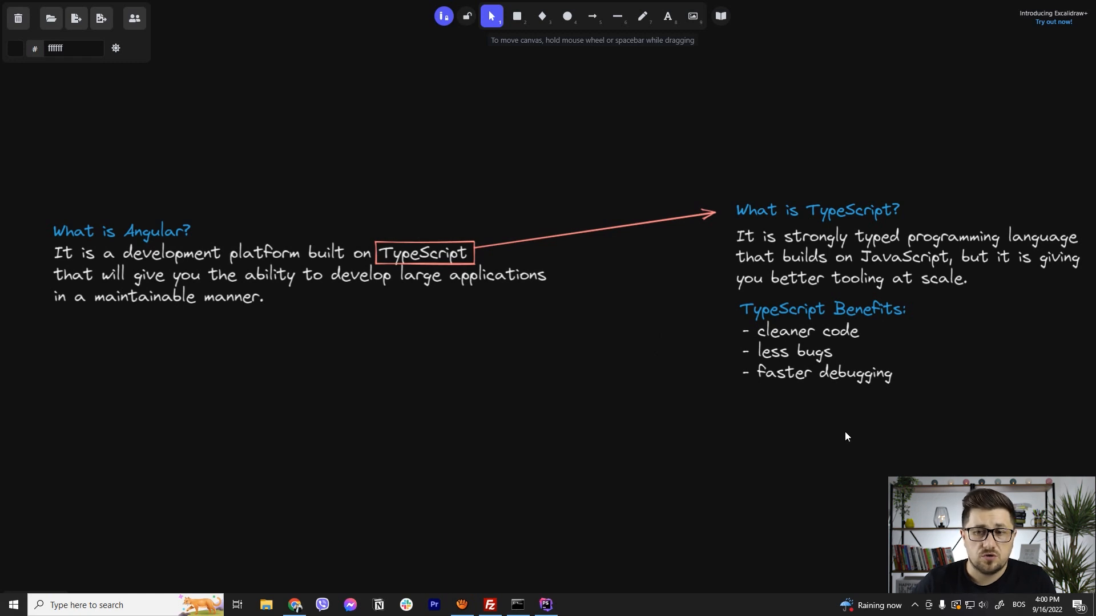
pyautogui.moveTo(763, 491)
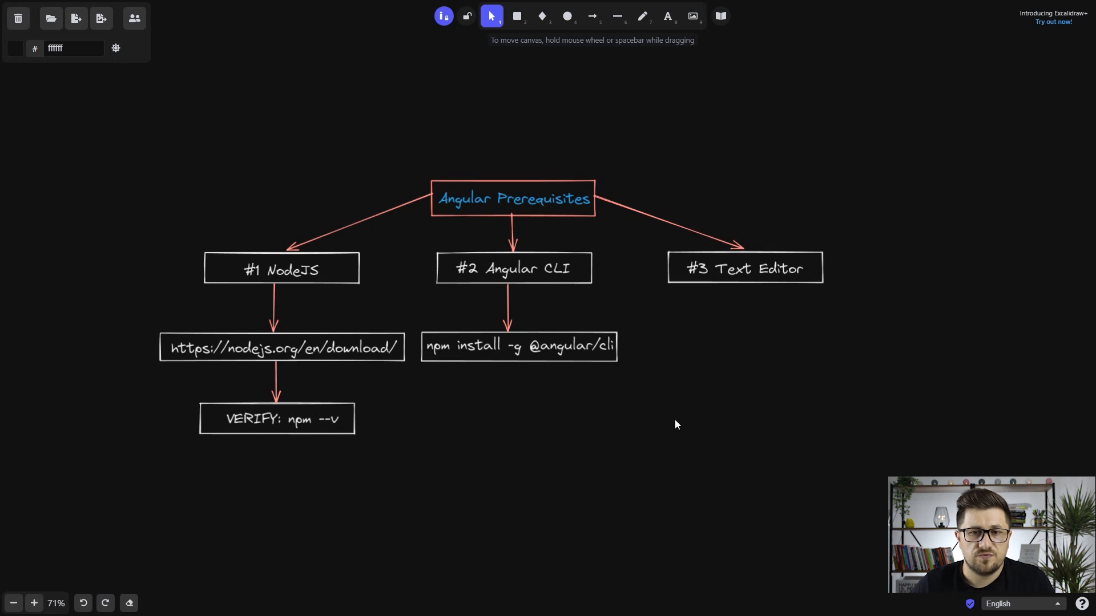
# Step: Highlight the #1 NodeJS label and Node.js download-link box, then bring up Command Prompt
pyautogui.click(280, 268)
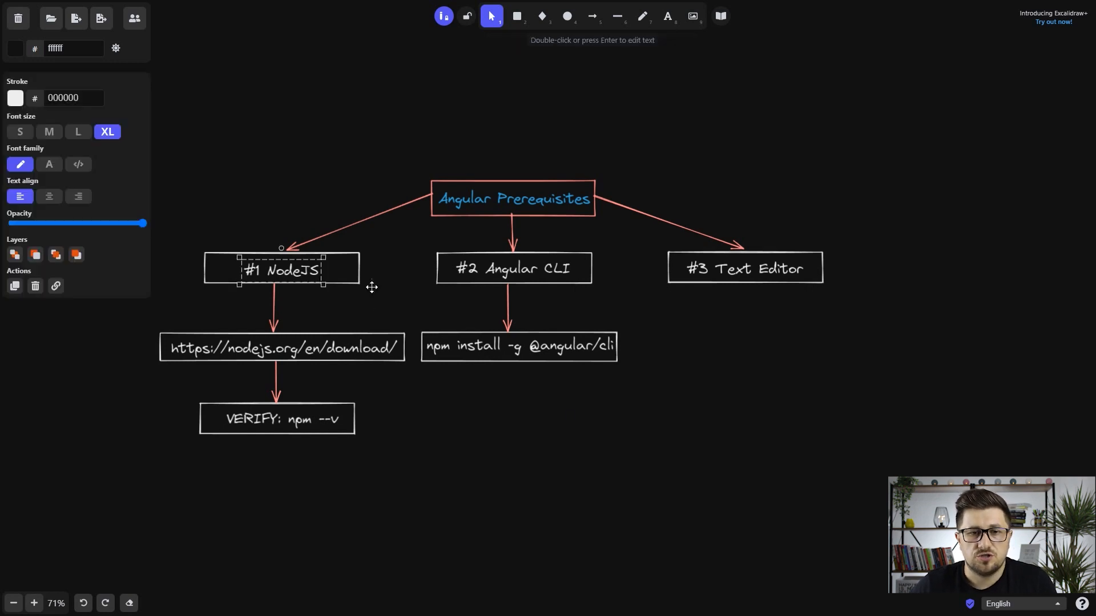
pyautogui.click(385, 294)
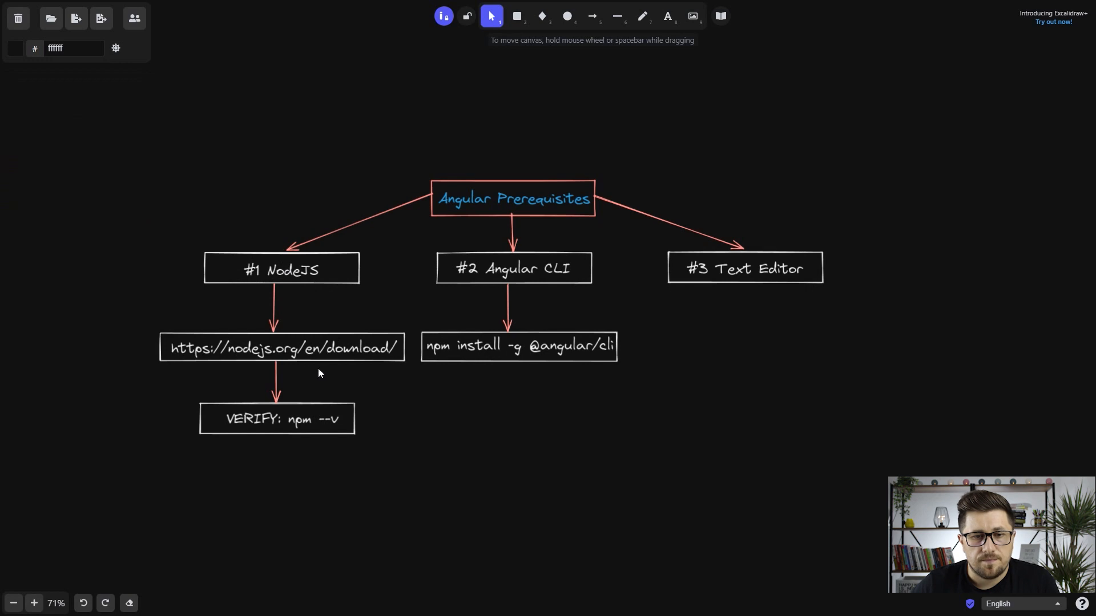
pyautogui.click(281, 347)
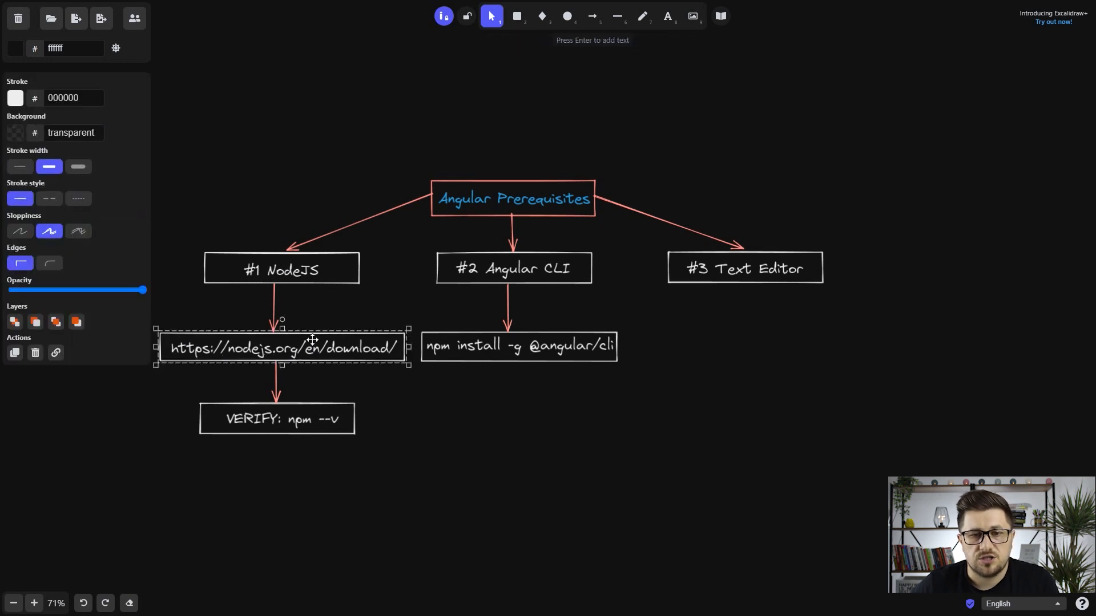
pyautogui.click(409, 411)
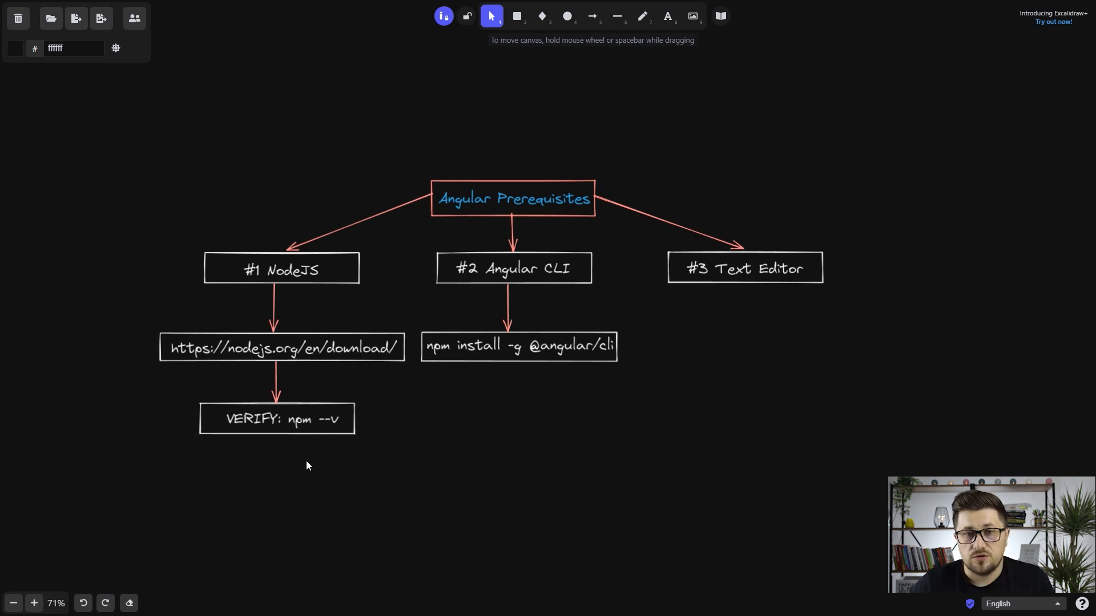
pyautogui.click(517, 605)
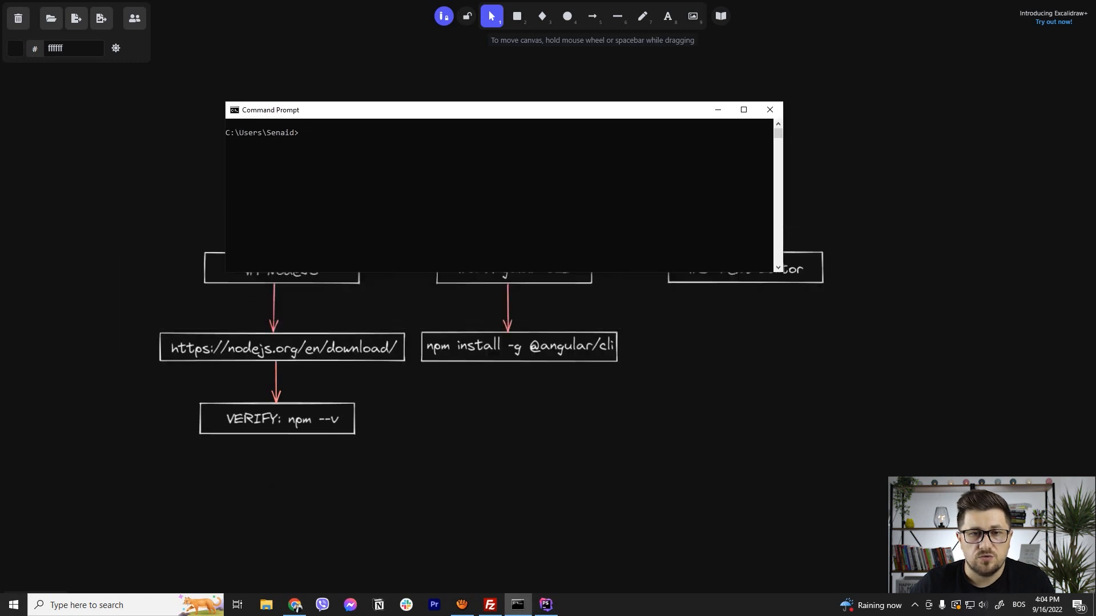
# Step: Run npm -v to check the installed npm version
pyautogui.write('n')
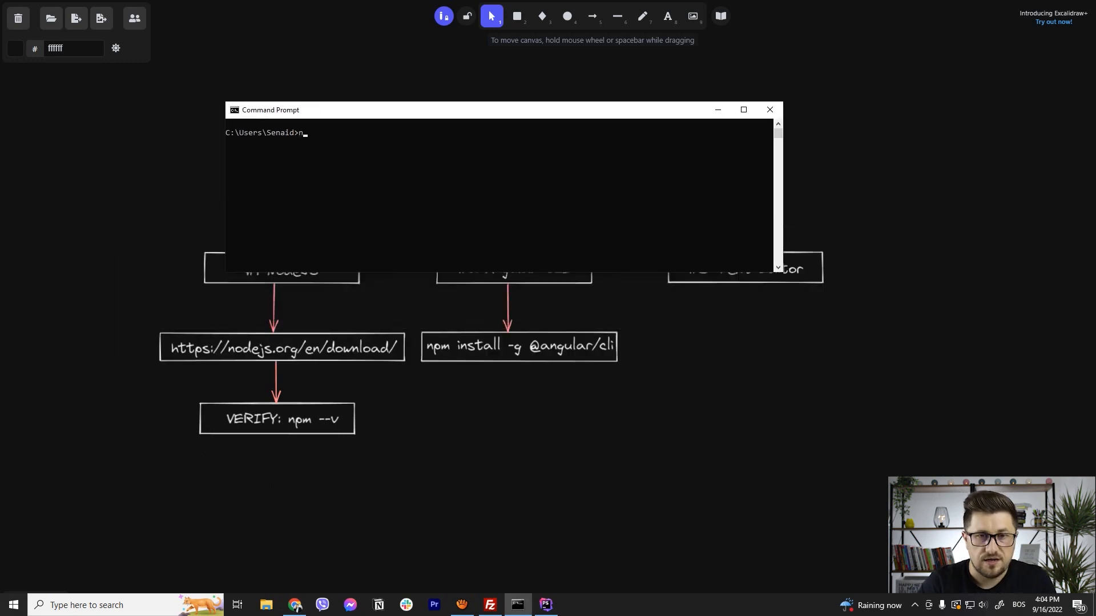
pyautogui.write('pm -v')
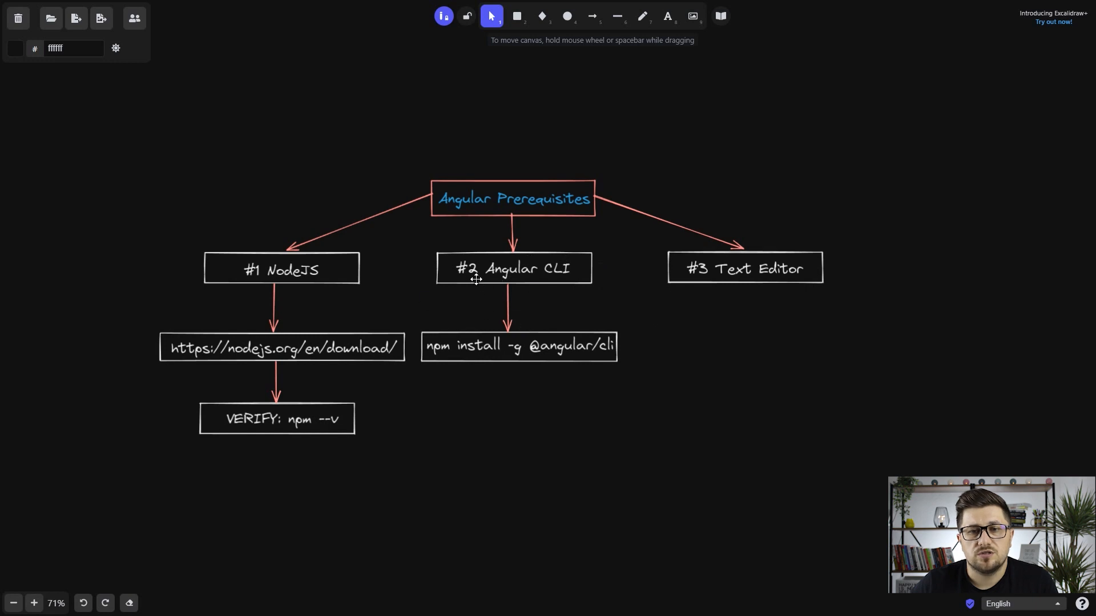
pyautogui.moveTo(536, 423)
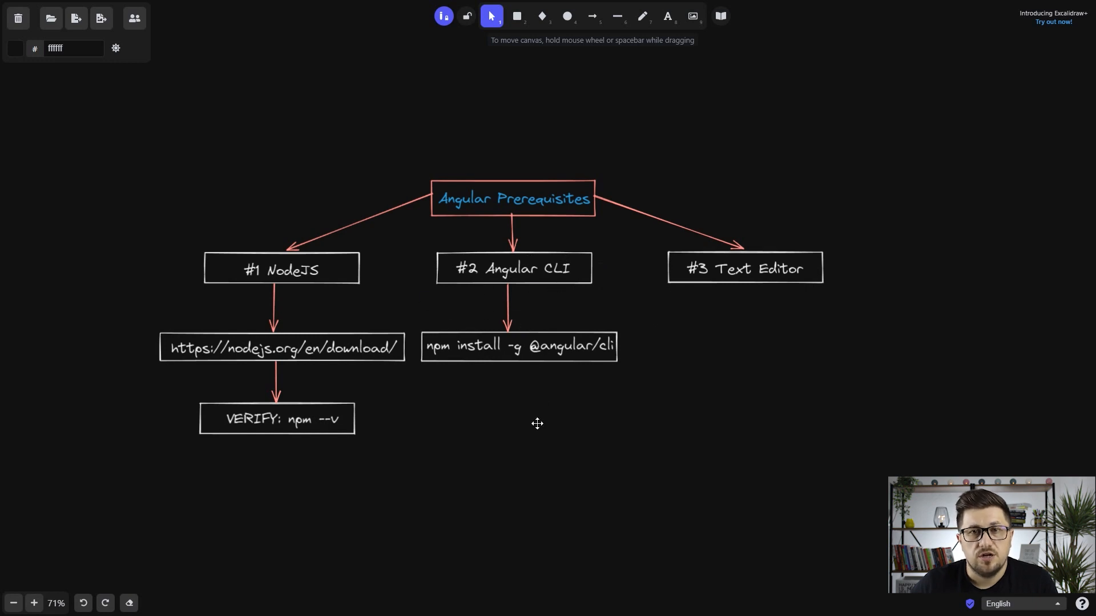
pyautogui.click(519, 345)
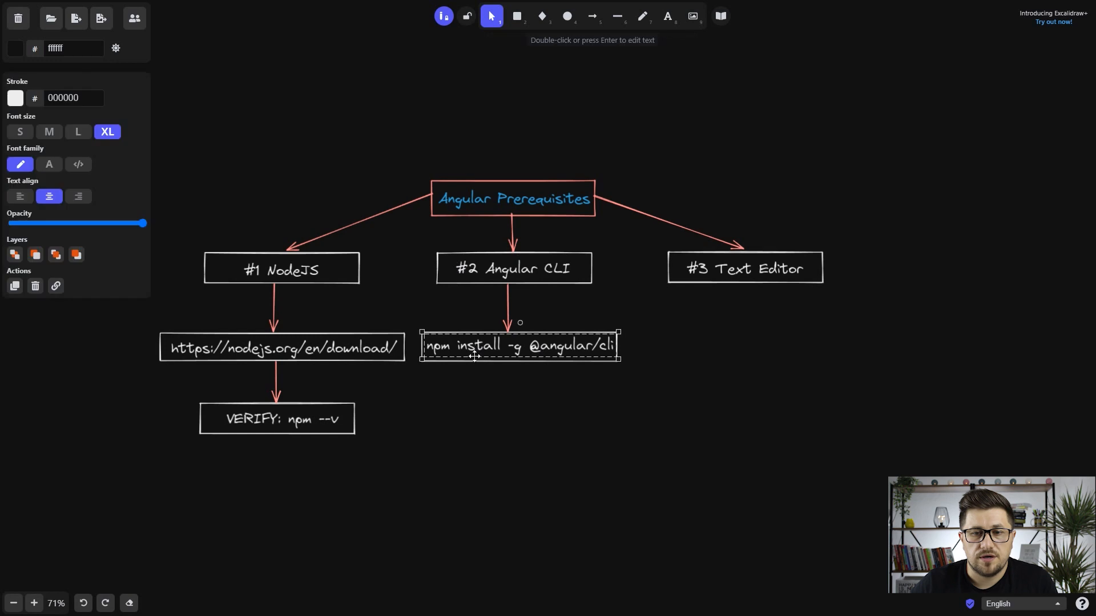
pyautogui.click(542, 388)
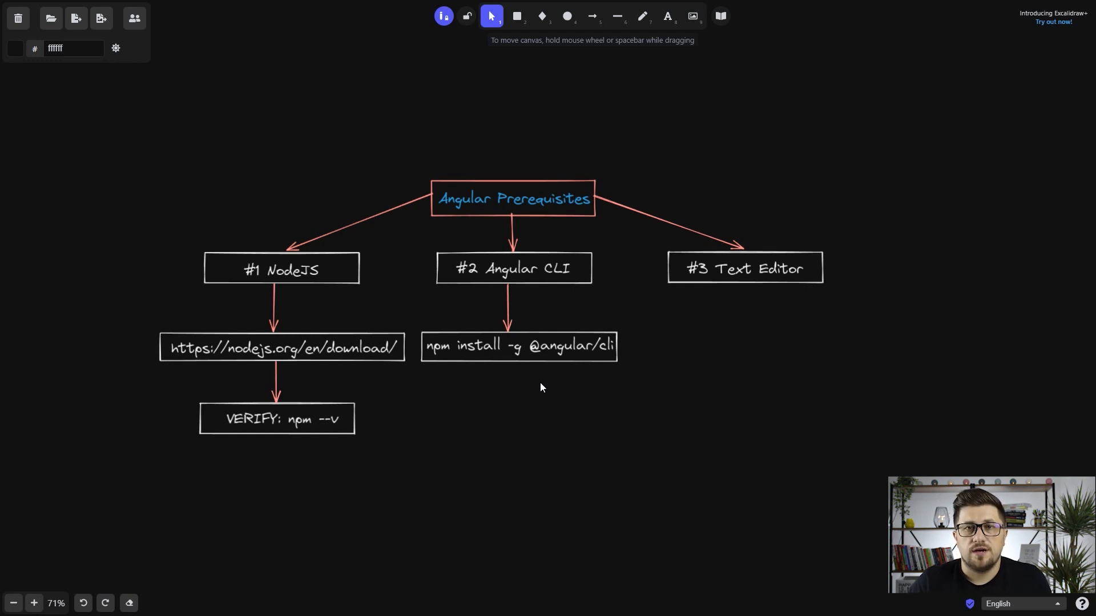
pyautogui.click(545, 610)
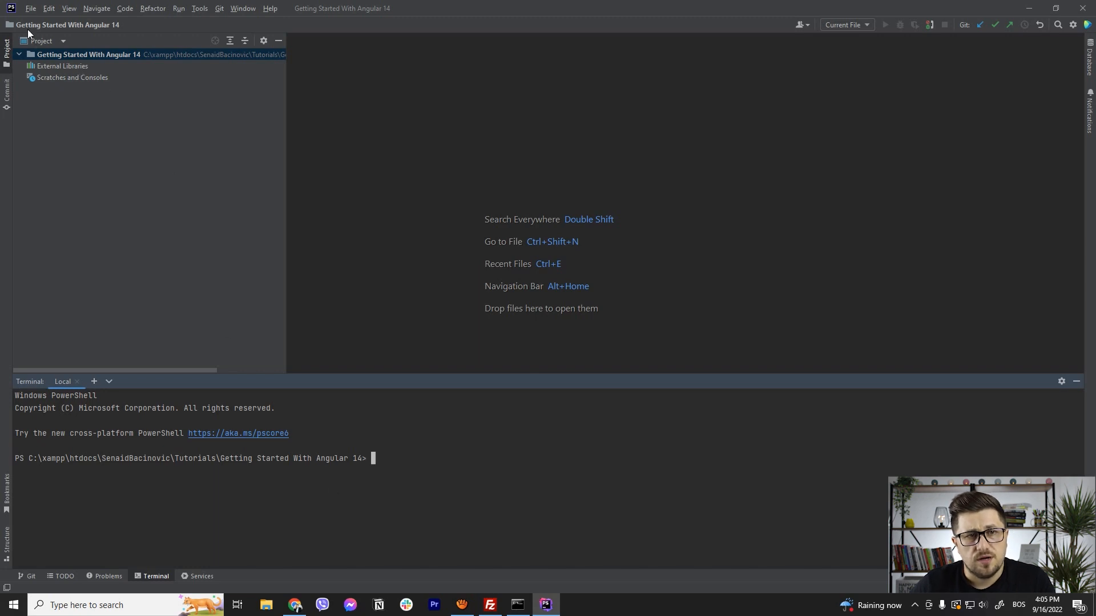
pyautogui.moveTo(283, 451)
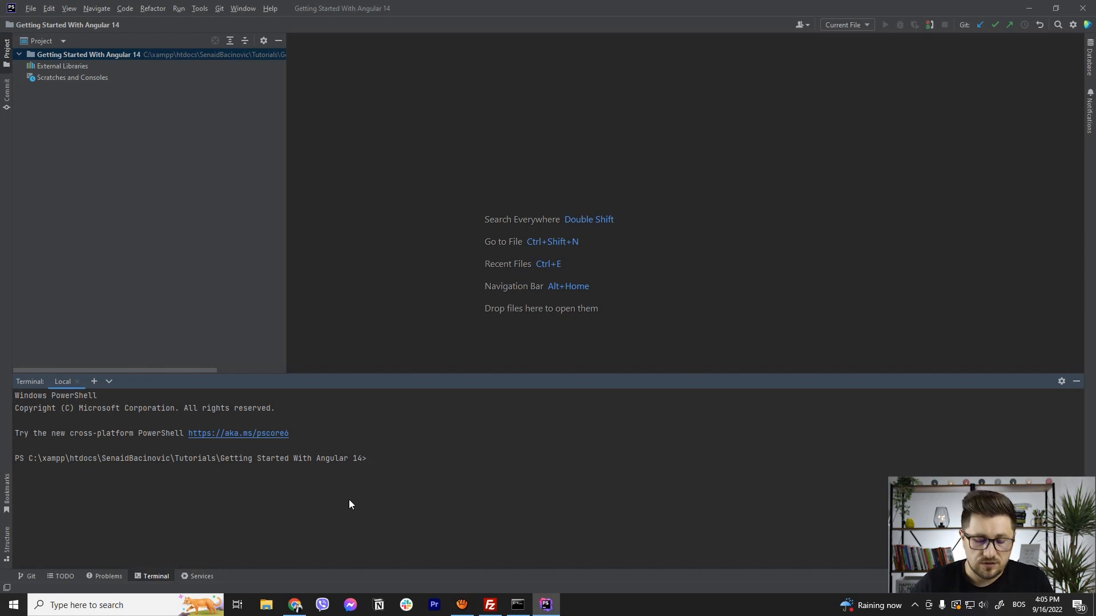
# Step: Generate the hello-world Angular app with ng new, no routing and CSS stylesheets
pyautogui.write('ng')
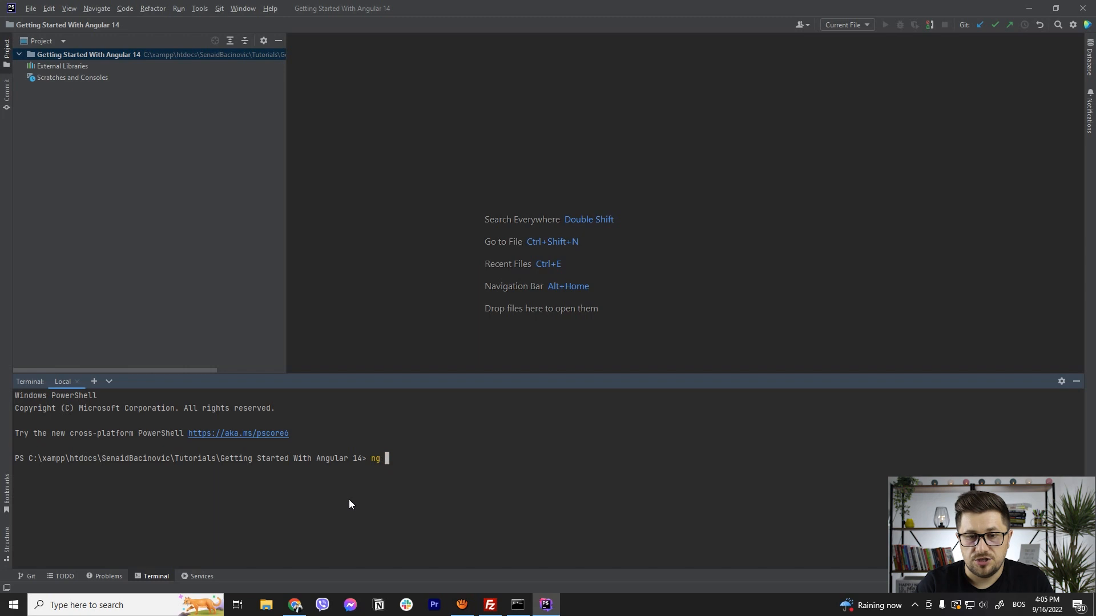
pyautogui.write('new')
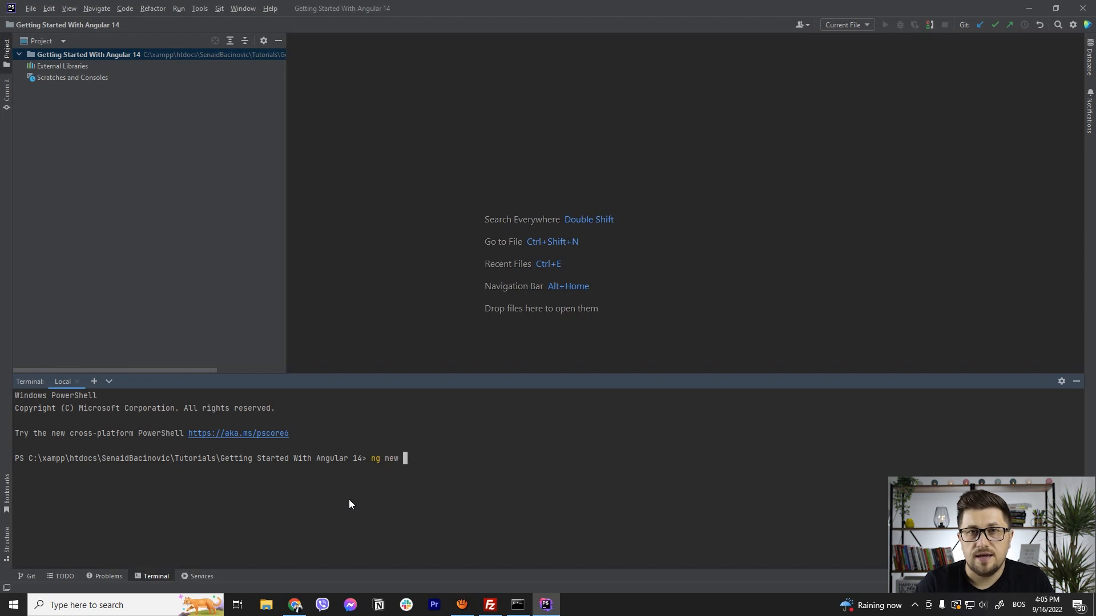
pyautogui.write('hell')
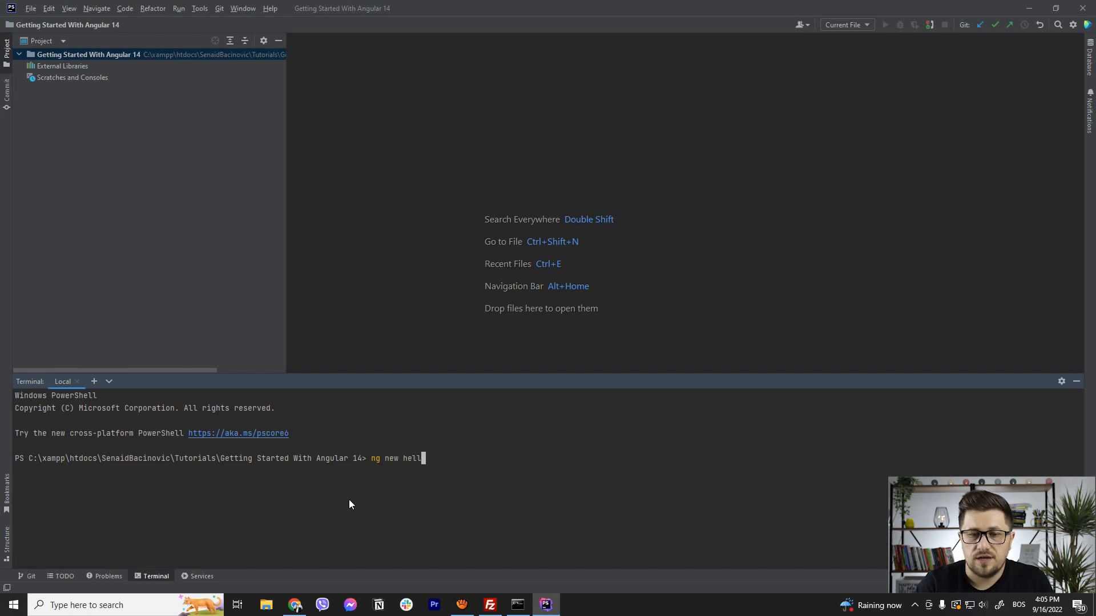
pyautogui.write('o-world')
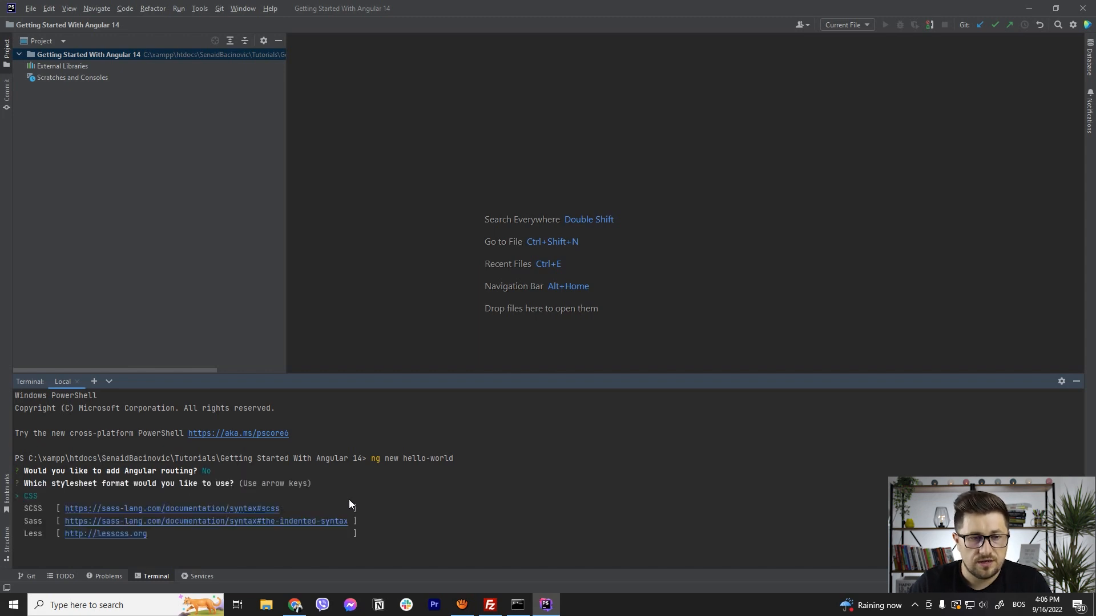
pyautogui.press('enter')
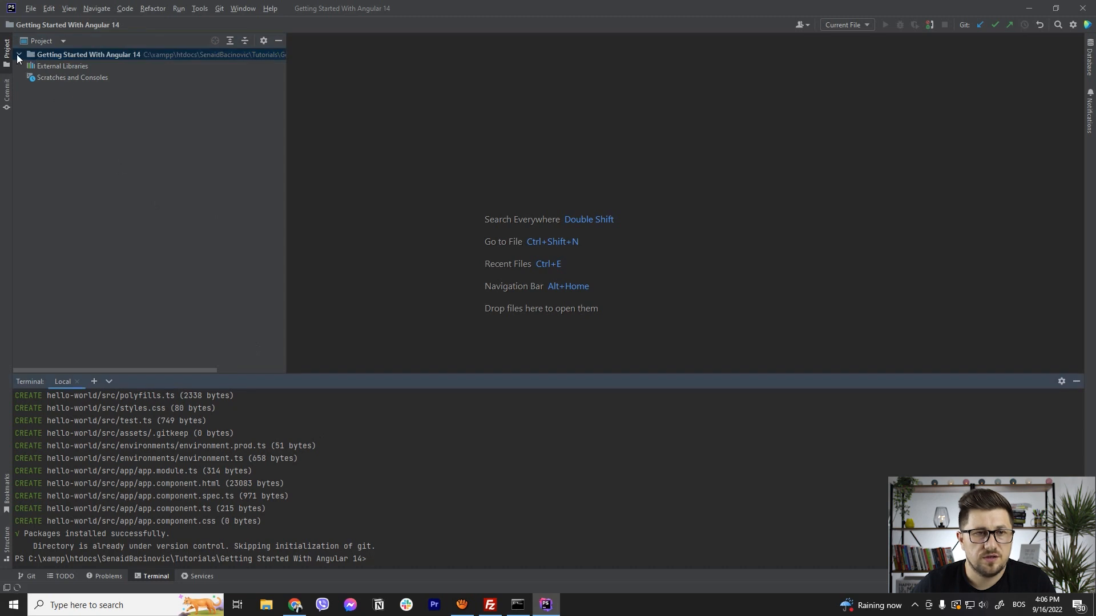
# Step: Expand the project tree and hello-world folder, and cd into hello-world in the terminal
pyautogui.click(19, 54)
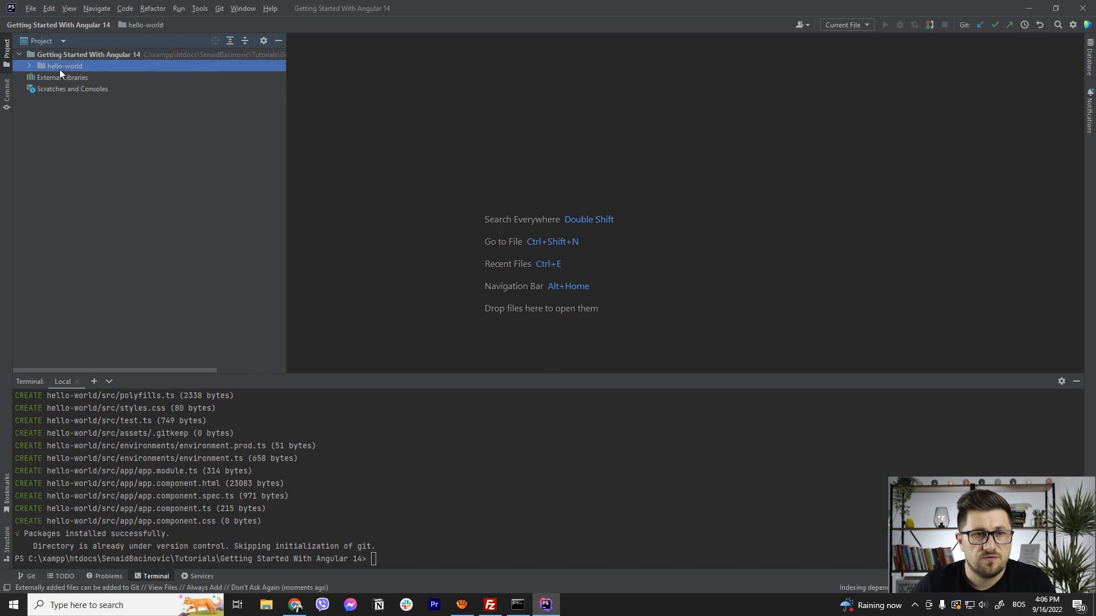
pyautogui.click(29, 65)
pyautogui.write('c')
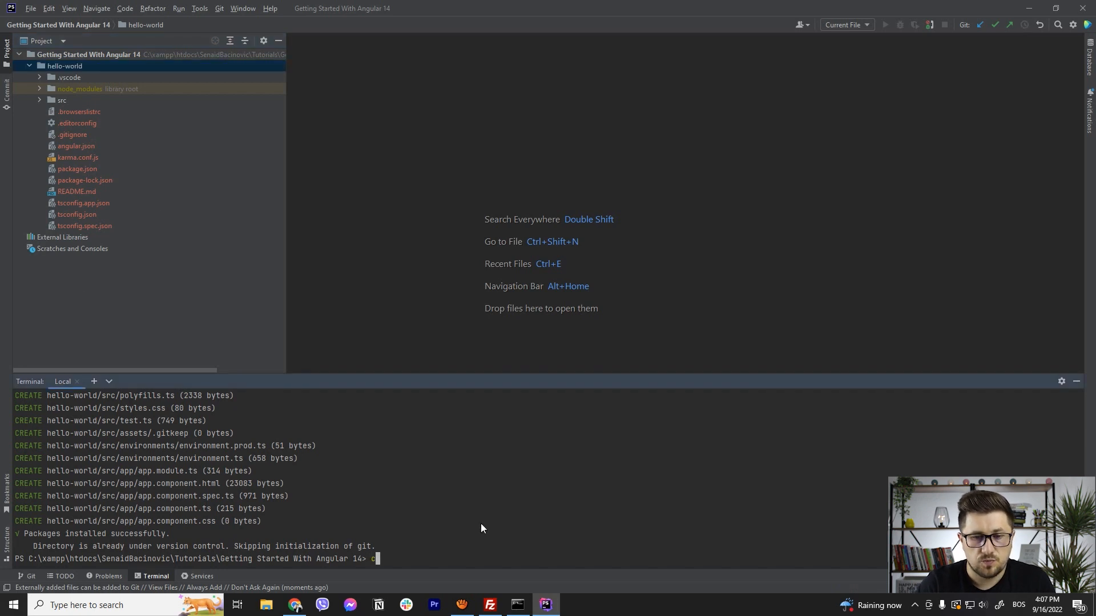
pyautogui.write('d')
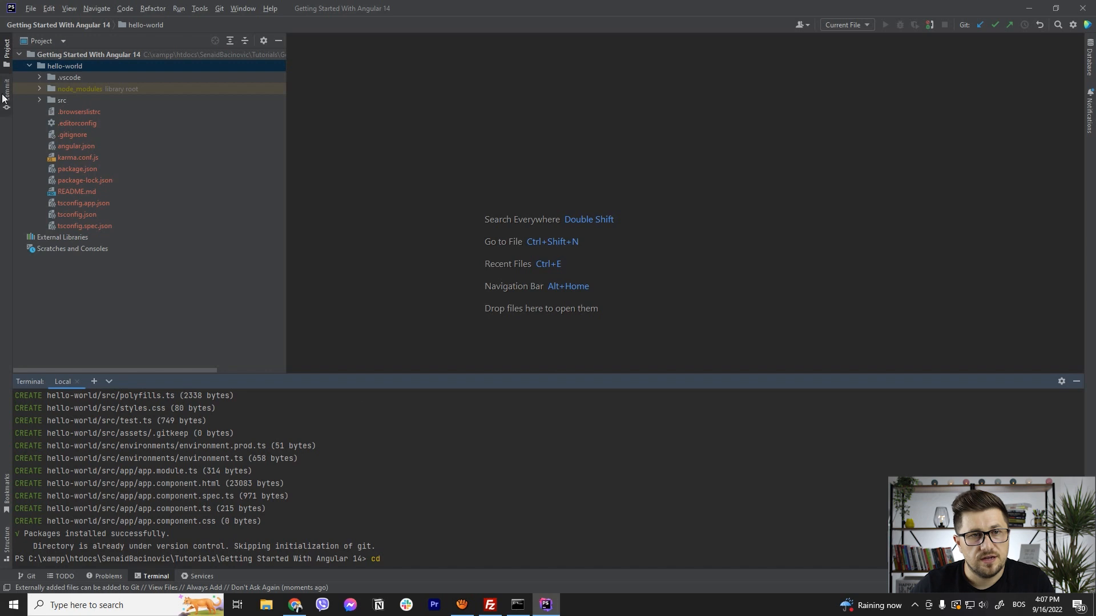
pyautogui.write('hello-world\\')
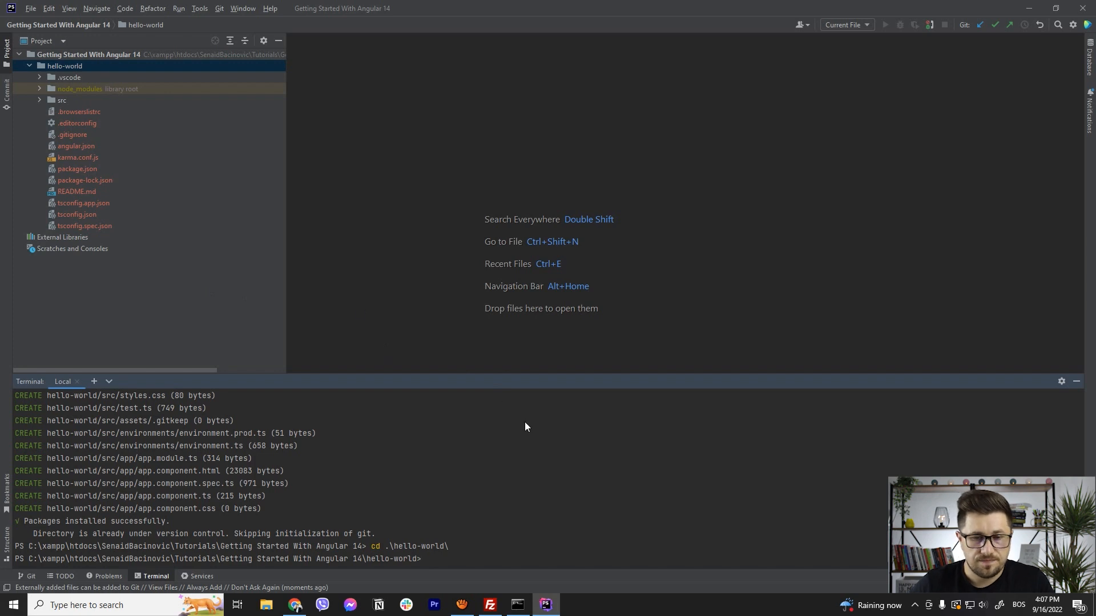
# Step: Run ng serve --open to build hello-world and launch it at localhost:4200
pyautogui.write('ng serve')
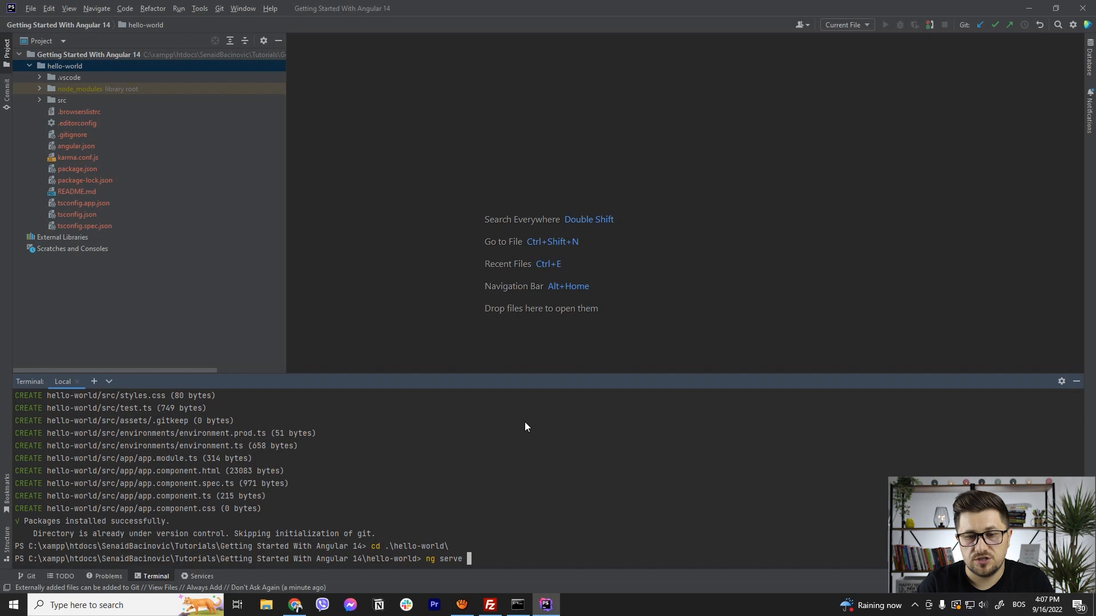
pyautogui.write('--open')
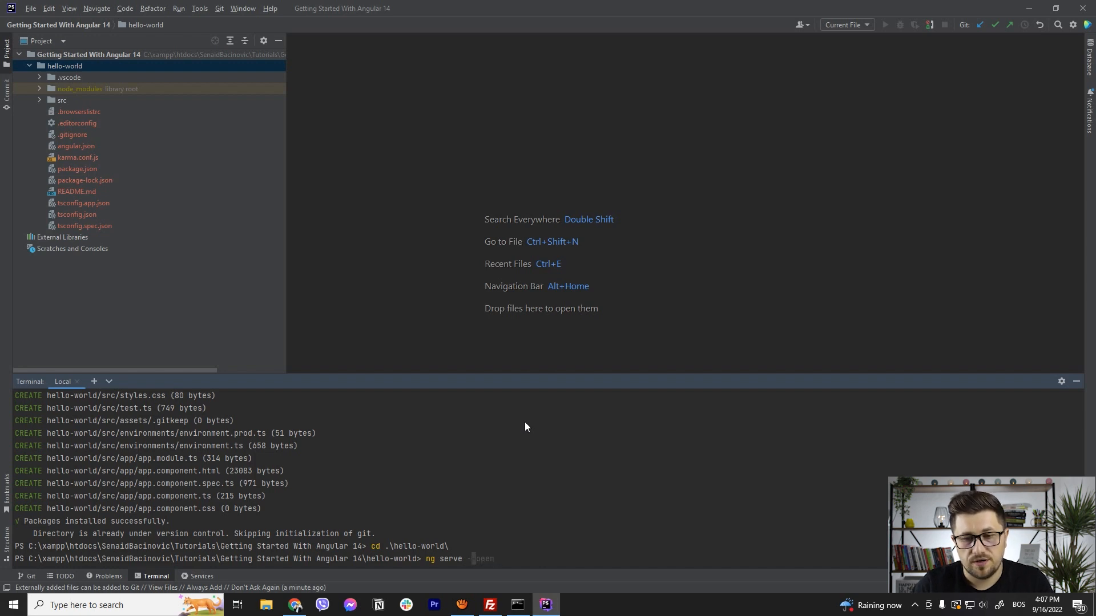
pyautogui.write('--open')
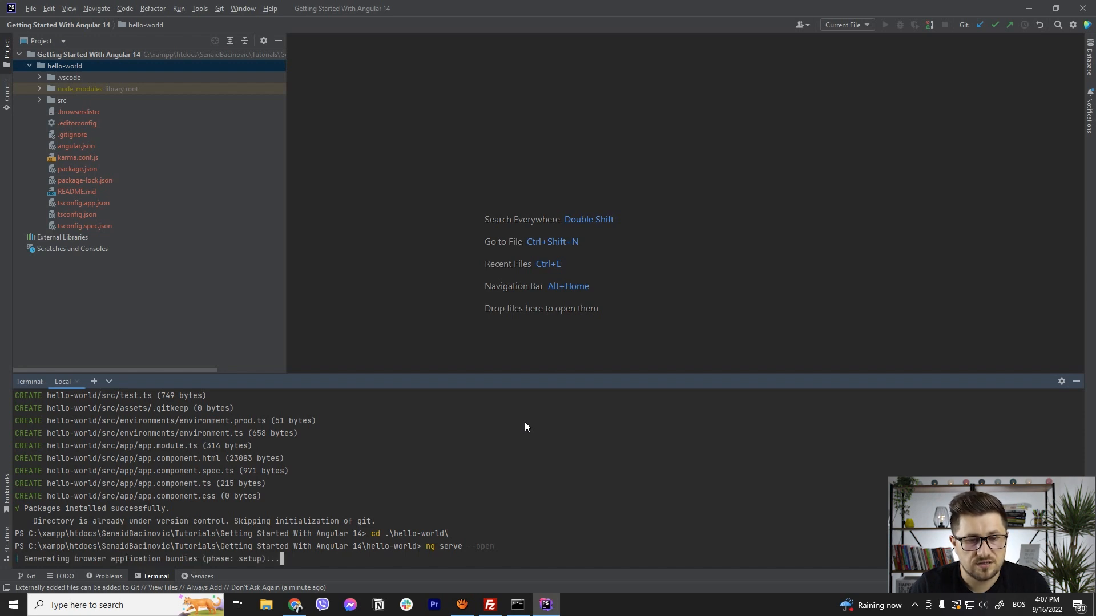
pyautogui.click(295, 605)
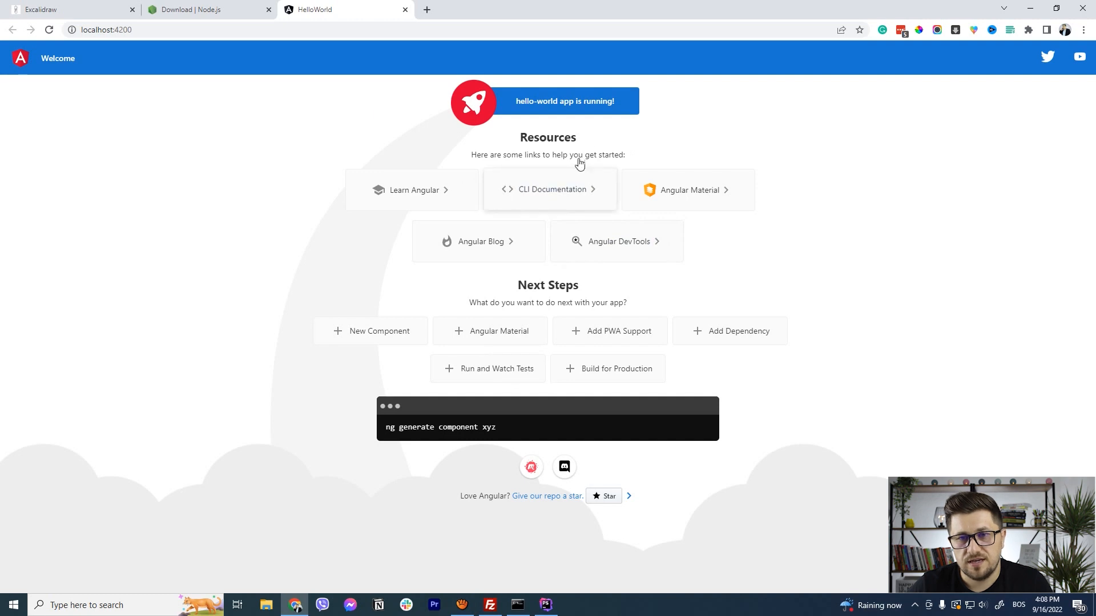
pyautogui.moveTo(340, 342)
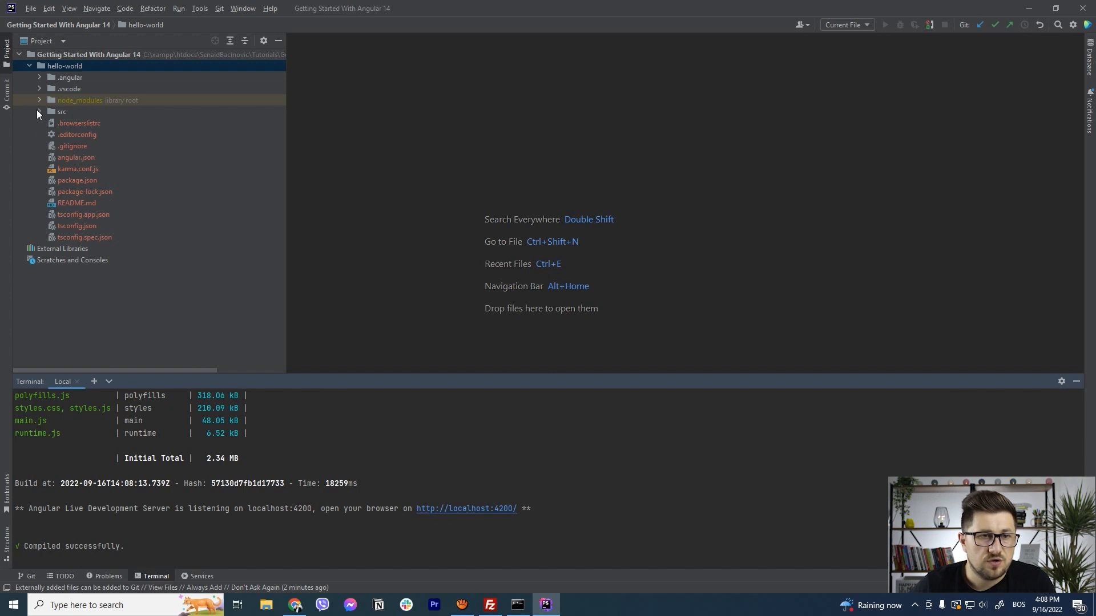
# Step: Expand src and app, browse the stylesheet, module and template, and open app.component.ts
pyautogui.click(39, 112)
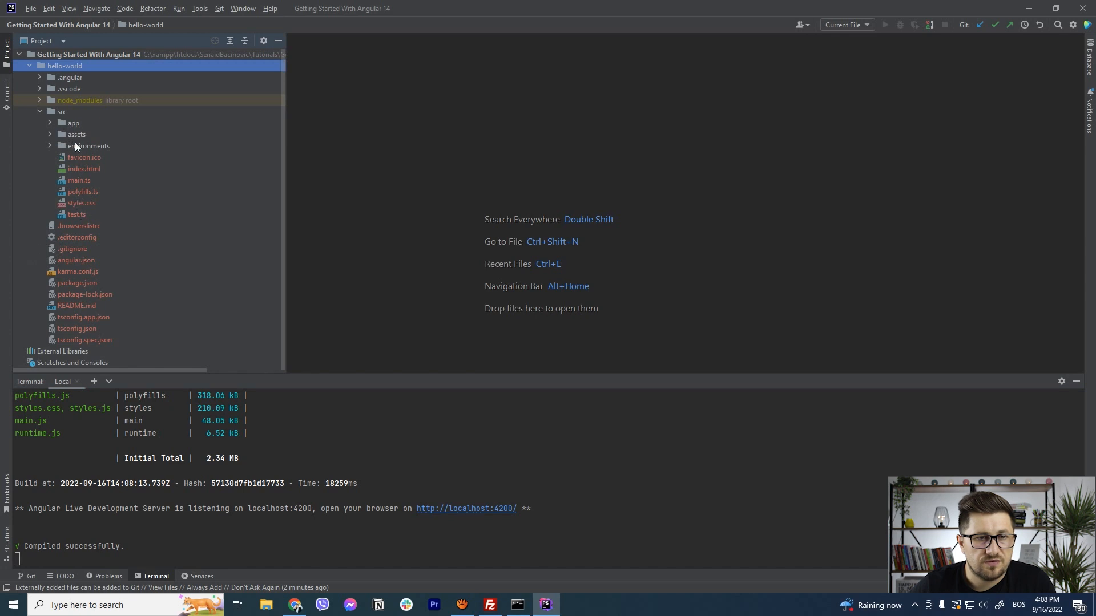
pyautogui.click(50, 124)
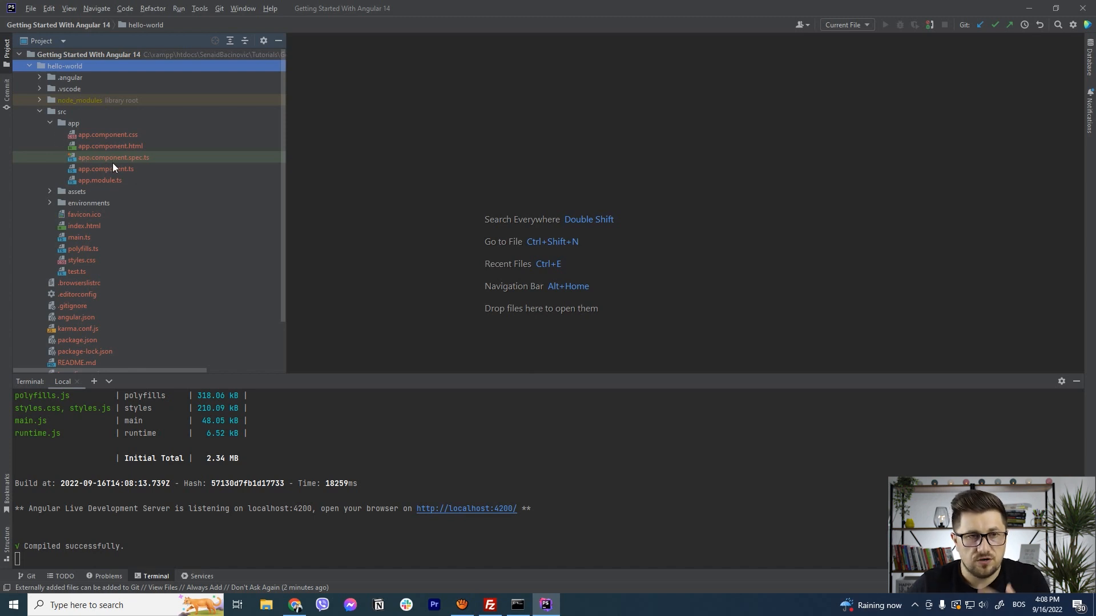
pyautogui.moveTo(125, 203)
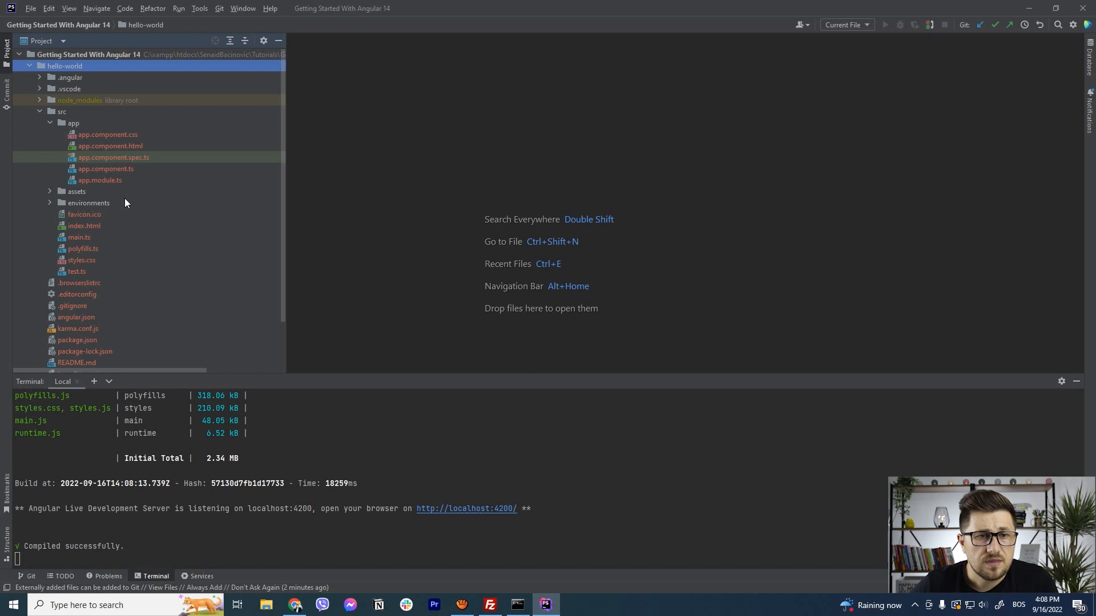
pyautogui.click(108, 135)
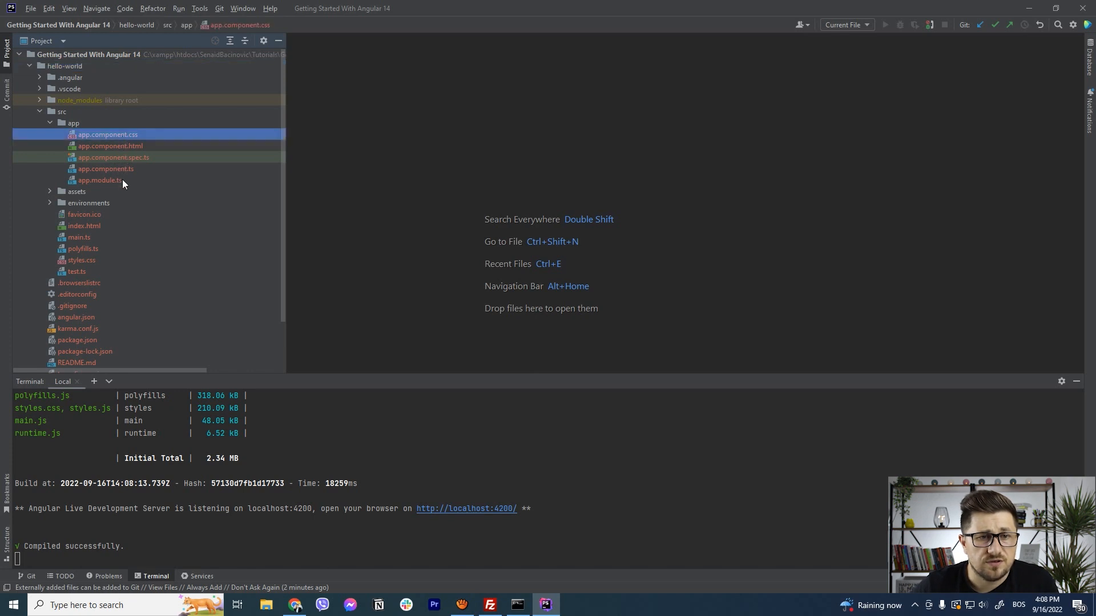
pyautogui.click(99, 180)
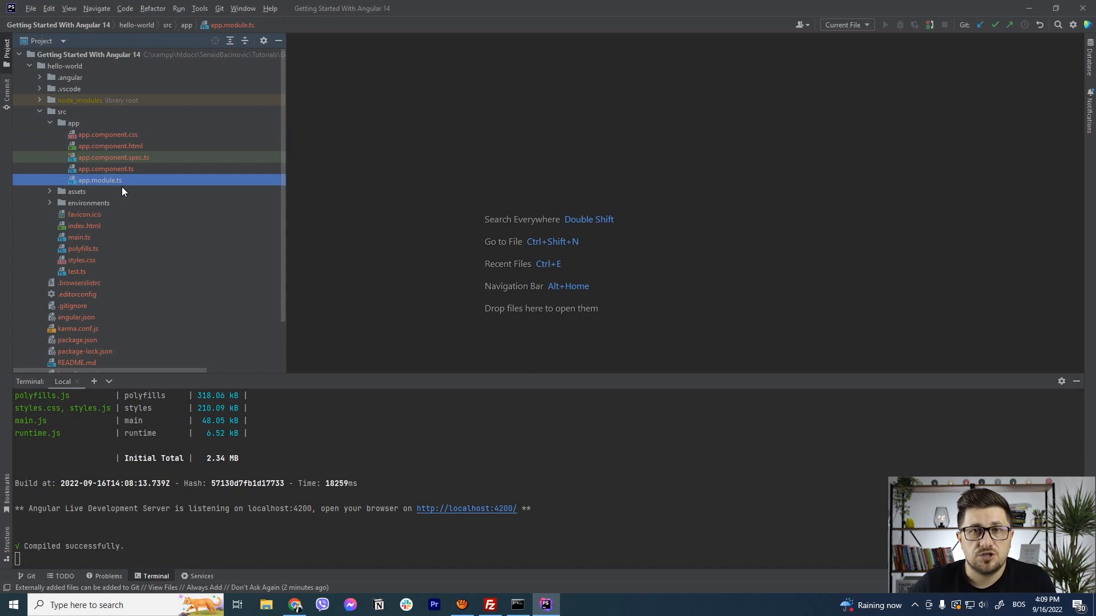
pyautogui.moveTo(35, 131)
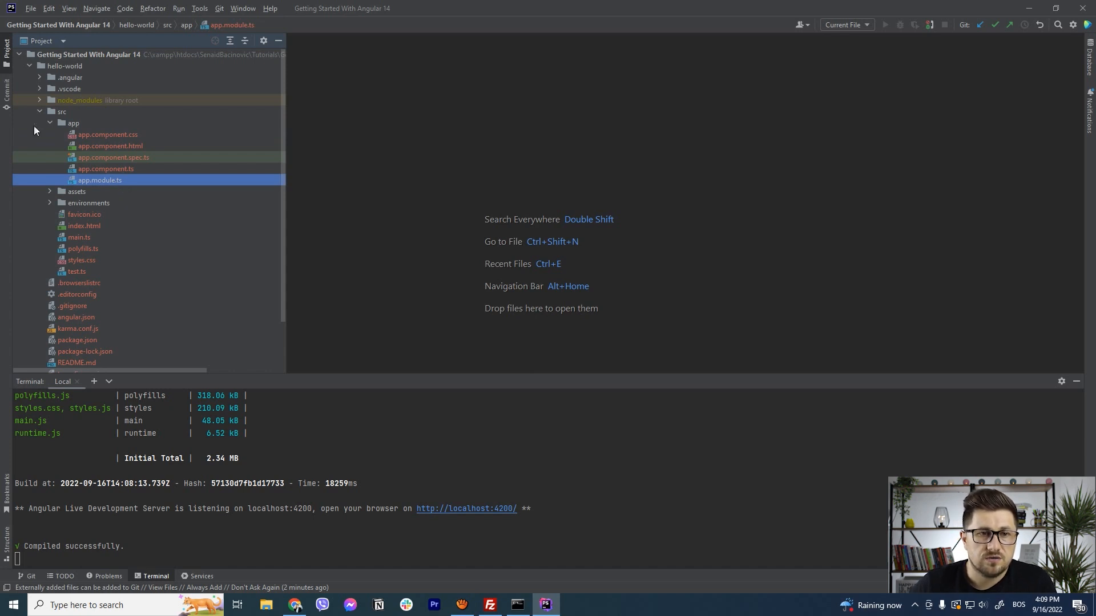
pyautogui.moveTo(108, 149)
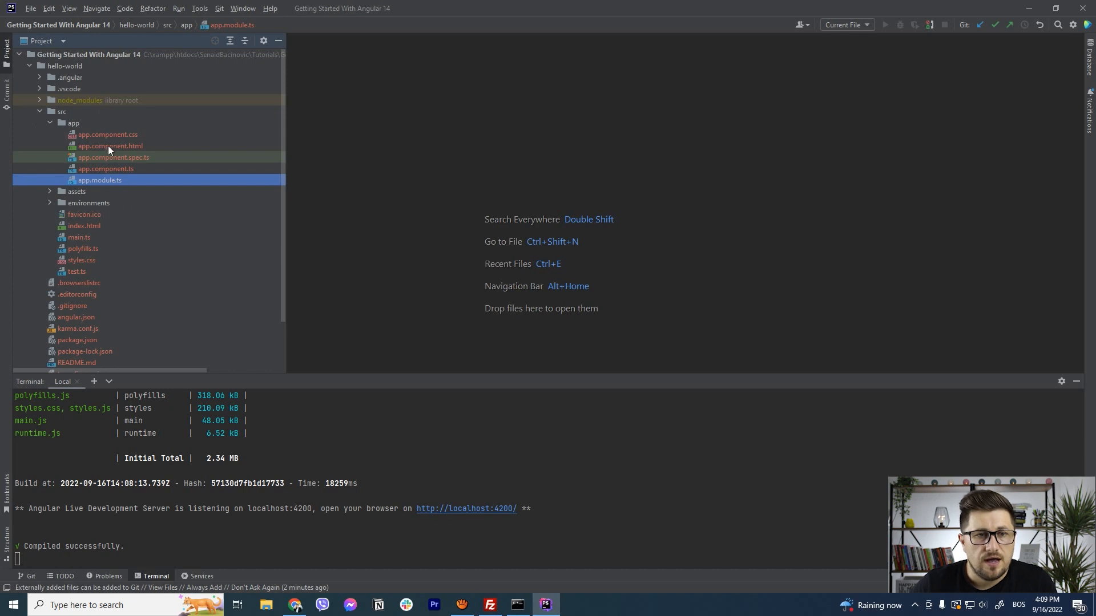
pyautogui.click(108, 134)
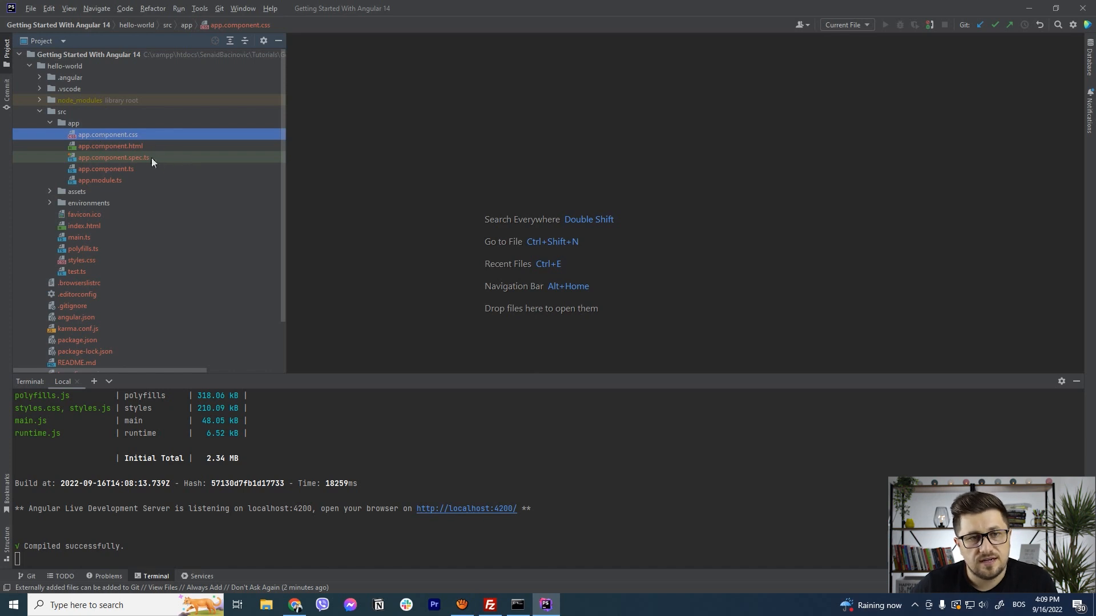
pyautogui.click(110, 145)
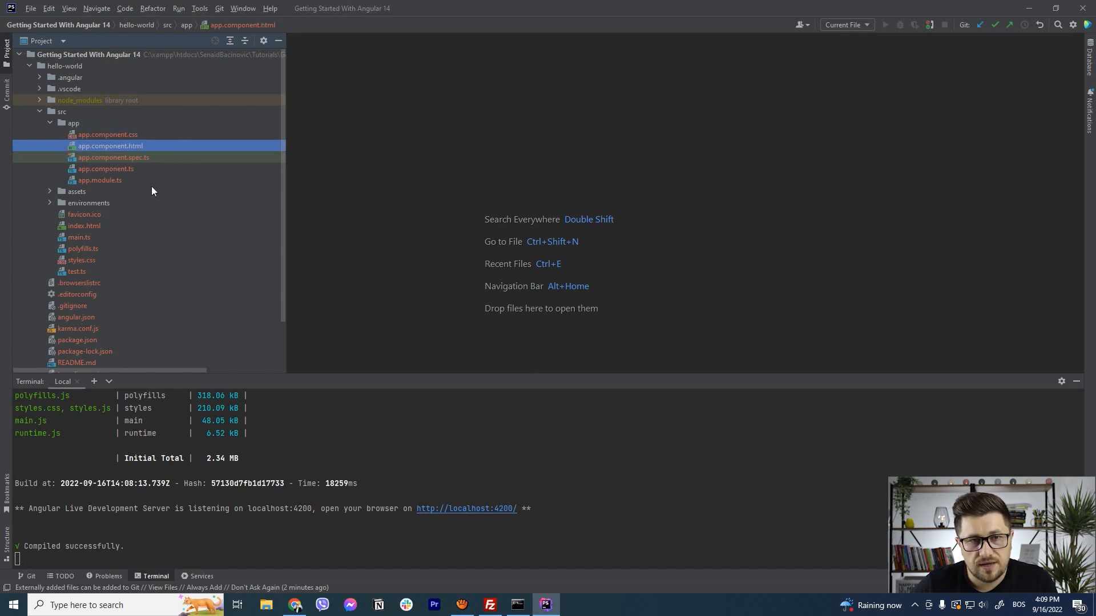
pyautogui.click(114, 158)
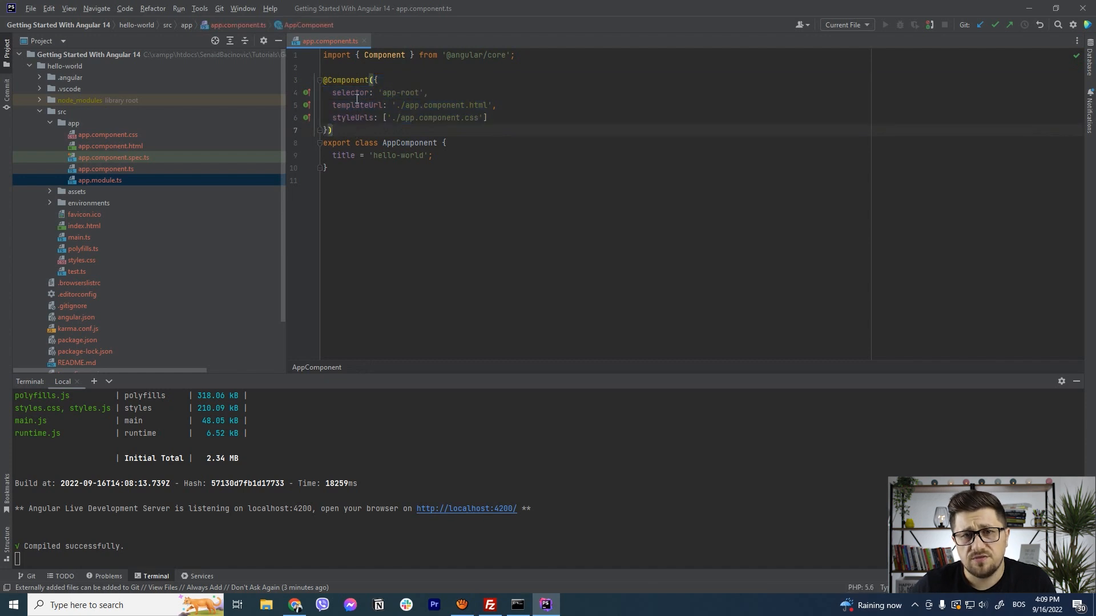
# Step: Highlight the styleUrls reference, then open app.component.html in a second tab
pyautogui.doubleClick(356, 105)
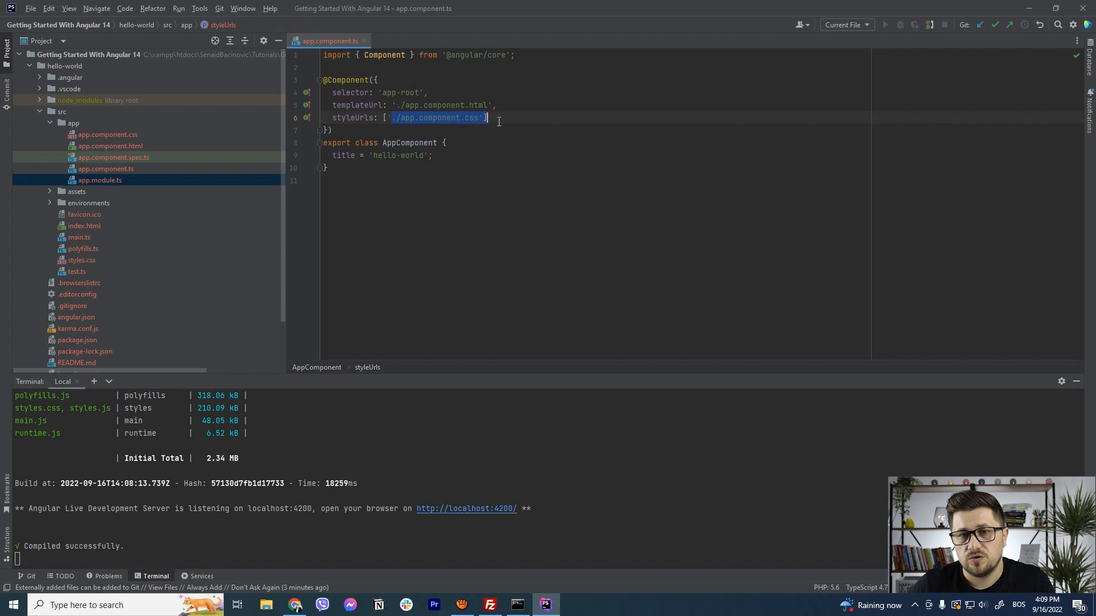
pyautogui.click(110, 146)
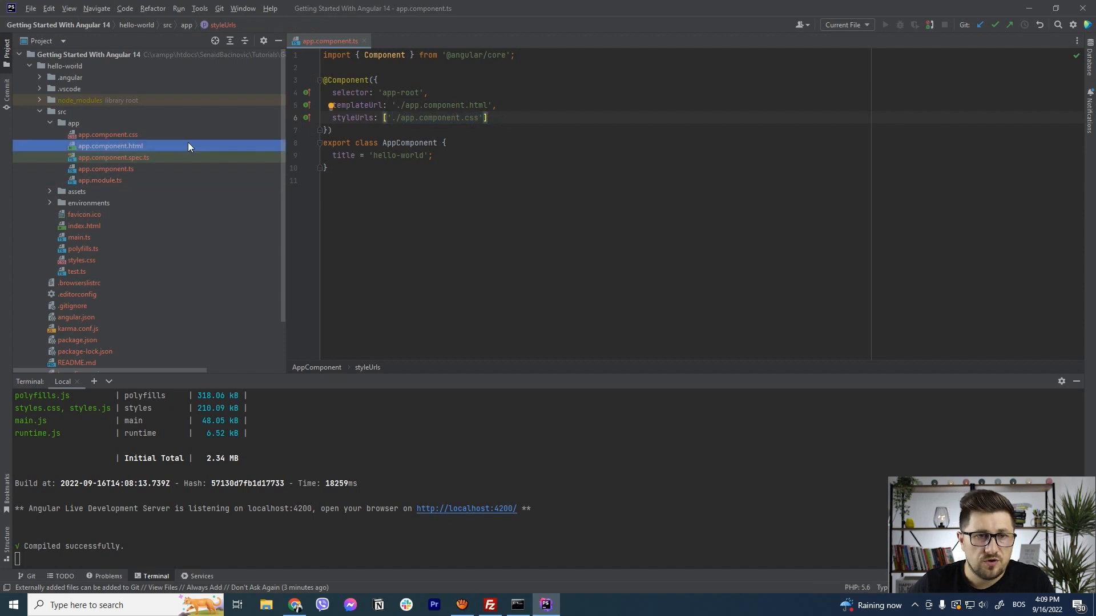
pyautogui.doubleClick(110, 146)
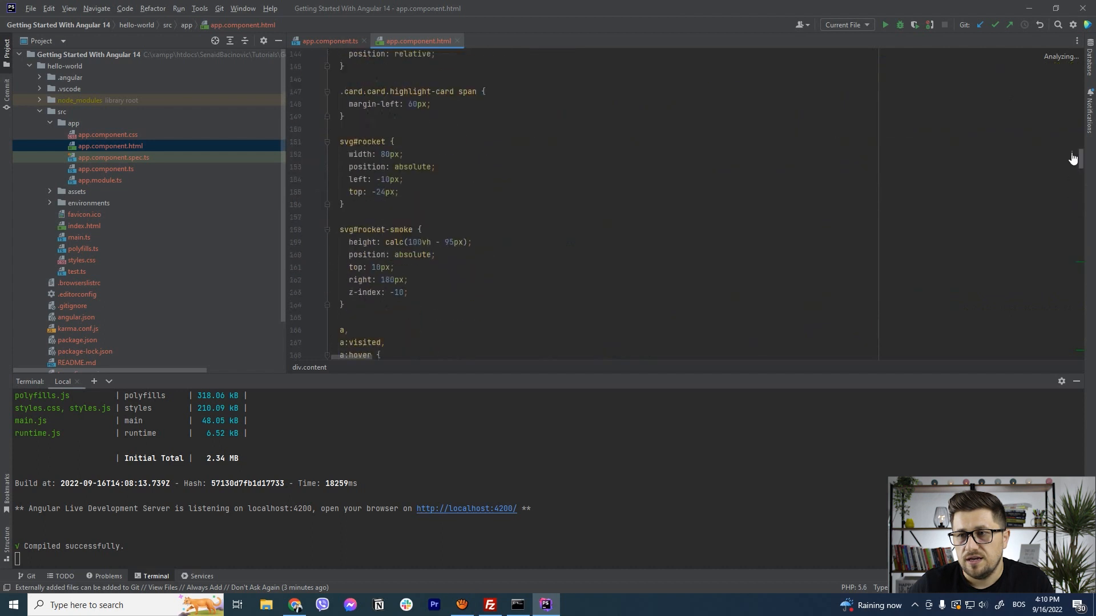
# Step: Replace app.component.html's default markup with <p>{{ title }}</p>, then return to app.component.ts
pyautogui.scroll(-3)
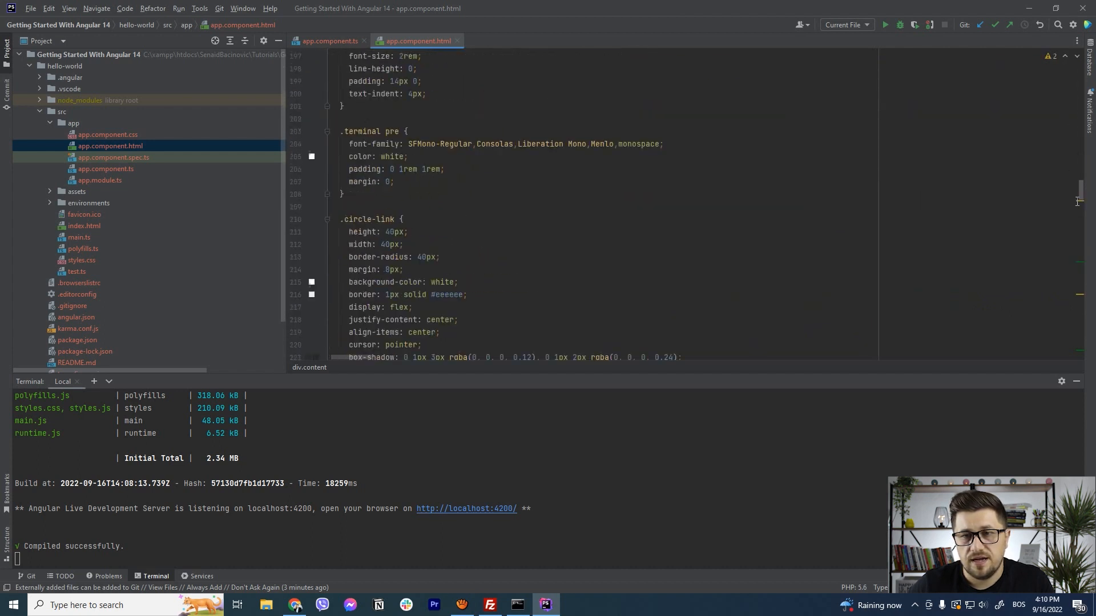
pyautogui.scroll(-3)
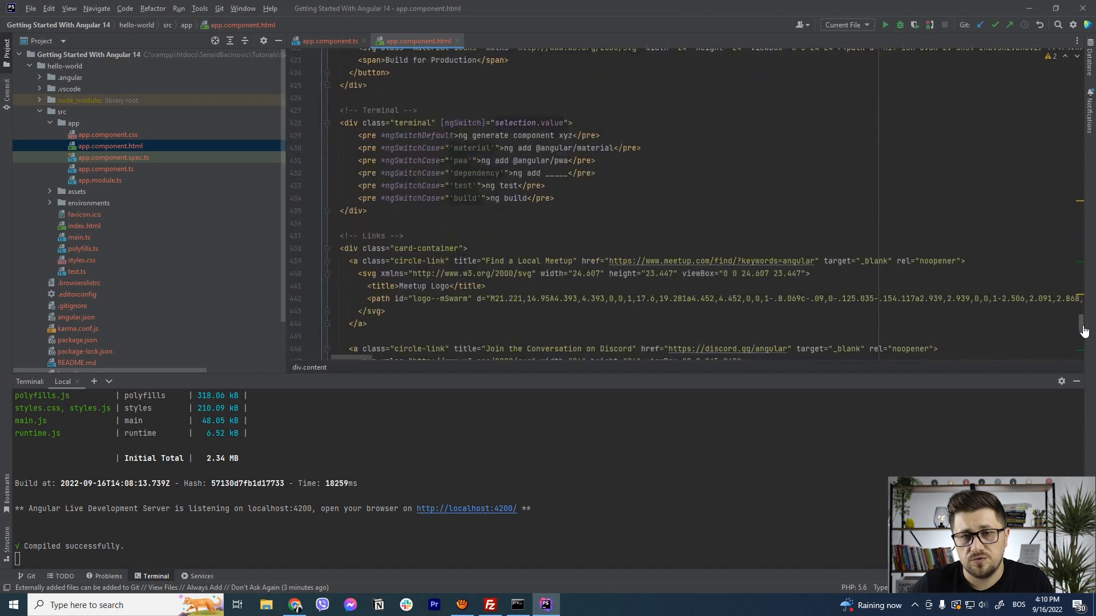
pyautogui.scroll(-3)
pyautogui.write('<p></p>')
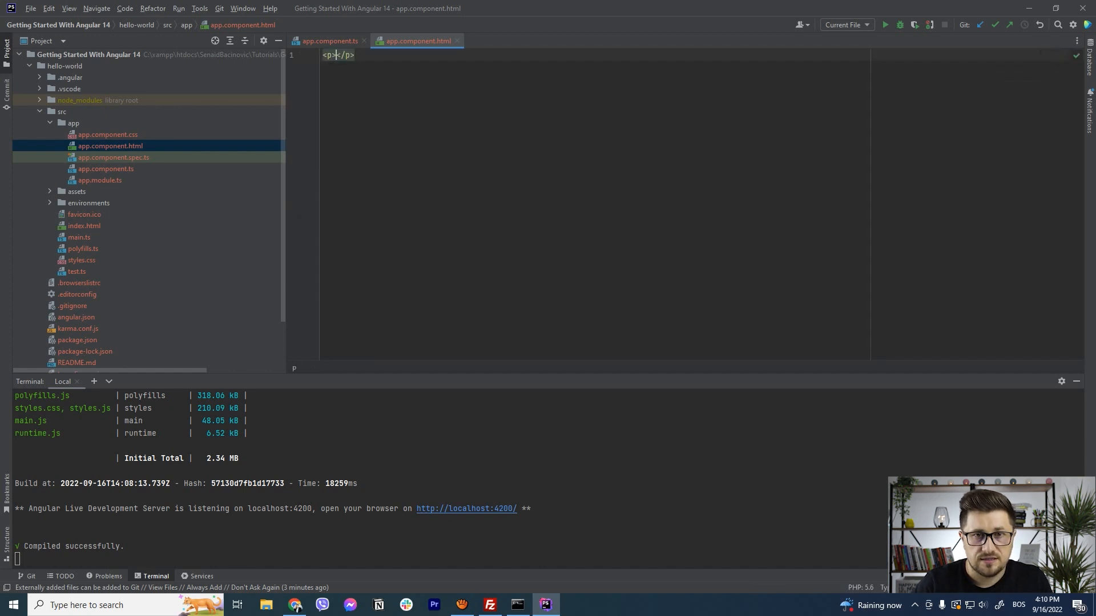
pyautogui.write('{{}}')
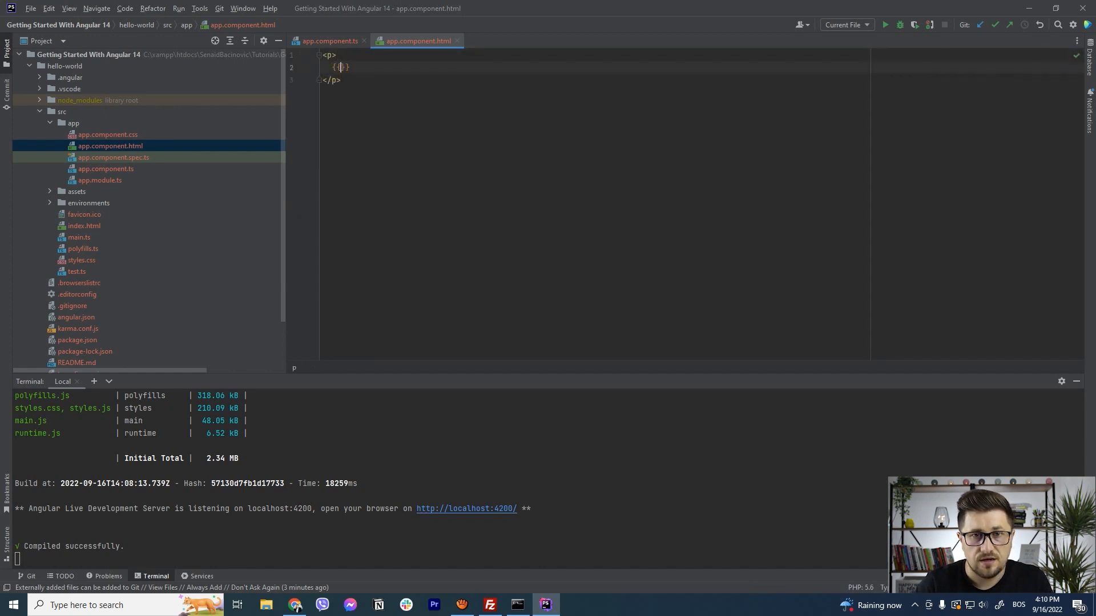
pyautogui.write('title')
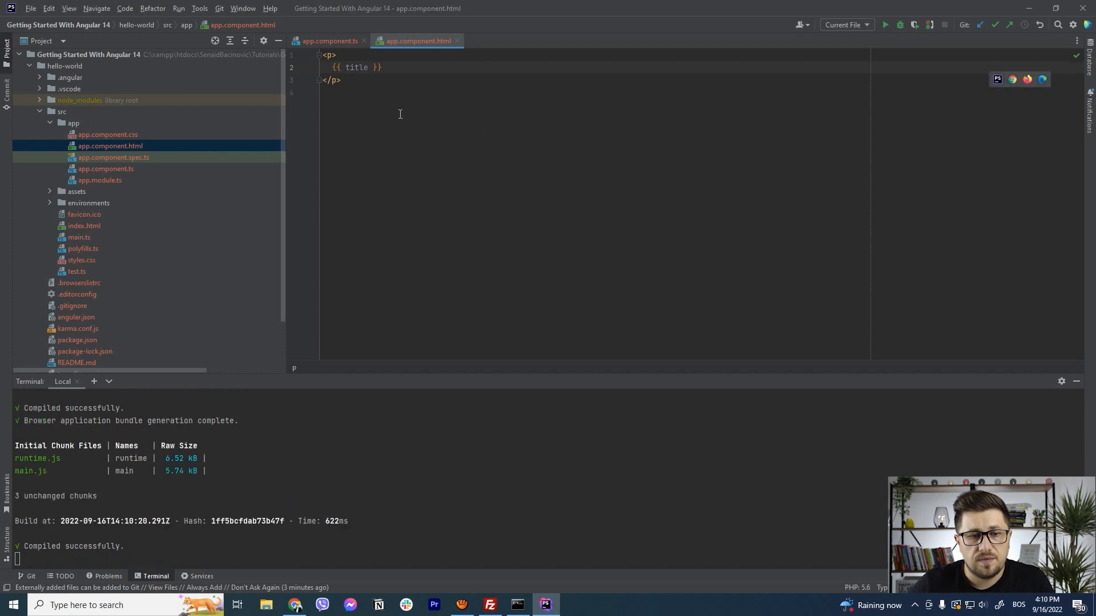
pyautogui.doubleClick(355, 67)
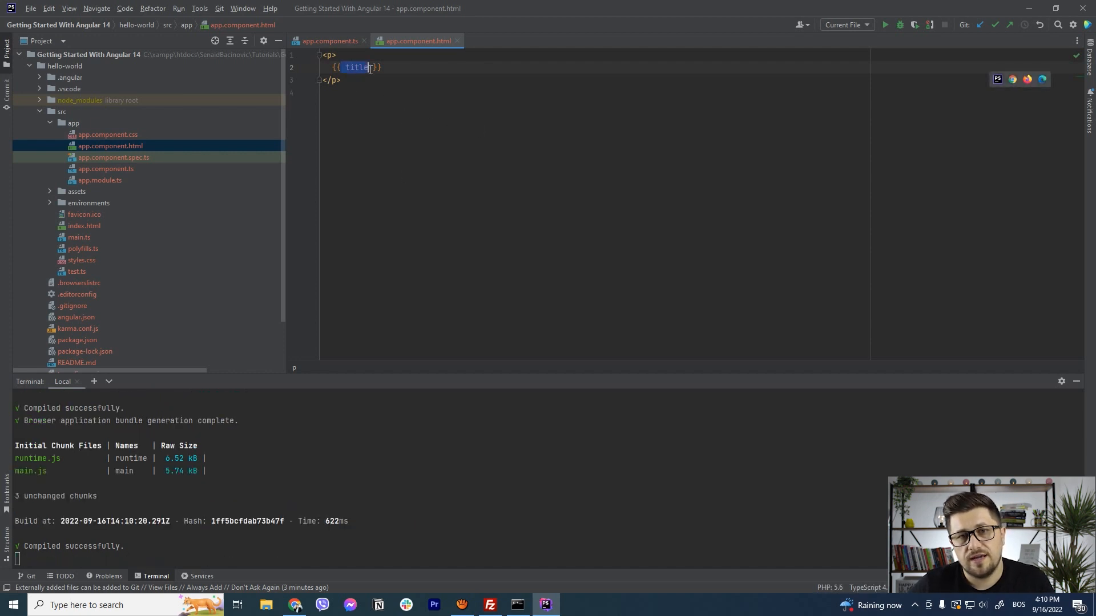
pyautogui.click(329, 40)
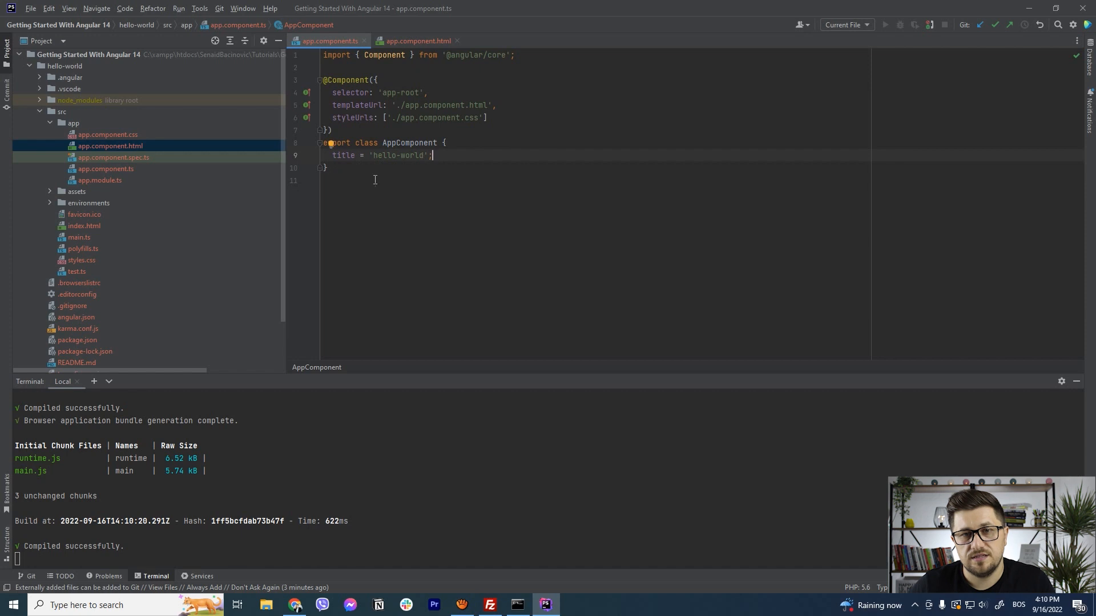
pyautogui.moveTo(452, 199)
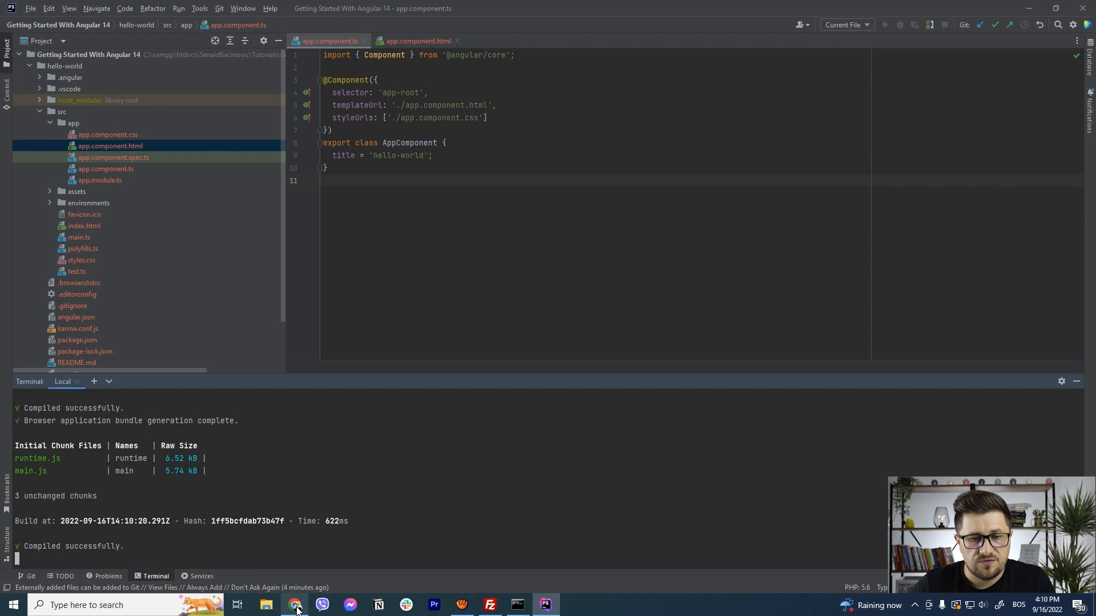
# Step: Append ! so the title reads 'hello-world!' and view it at localhost:4200 in Chrome
pyautogui.click(296, 605)
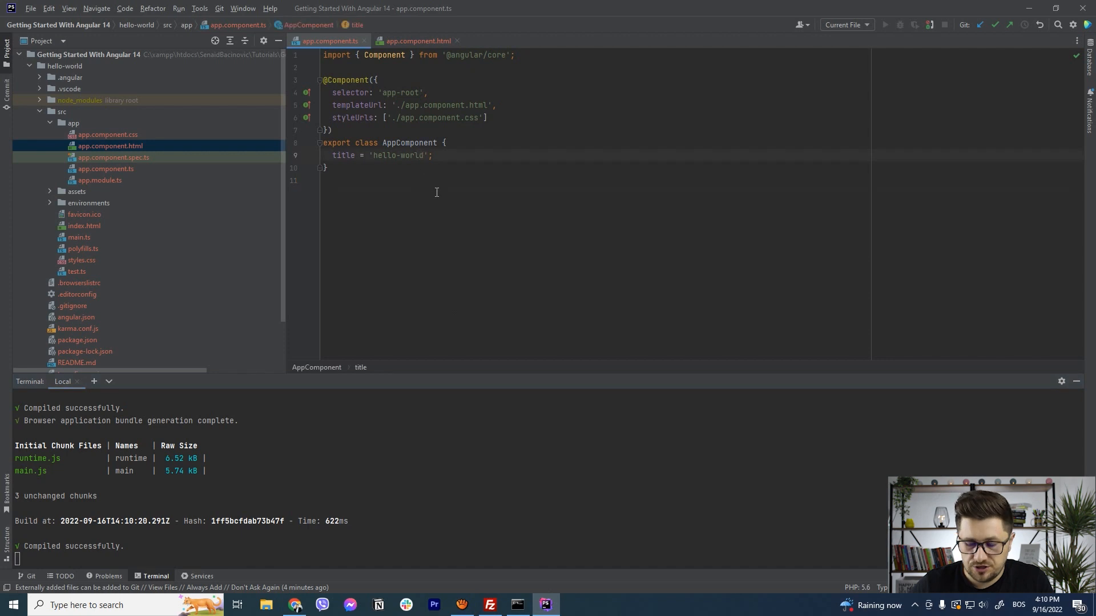
pyautogui.write('!')
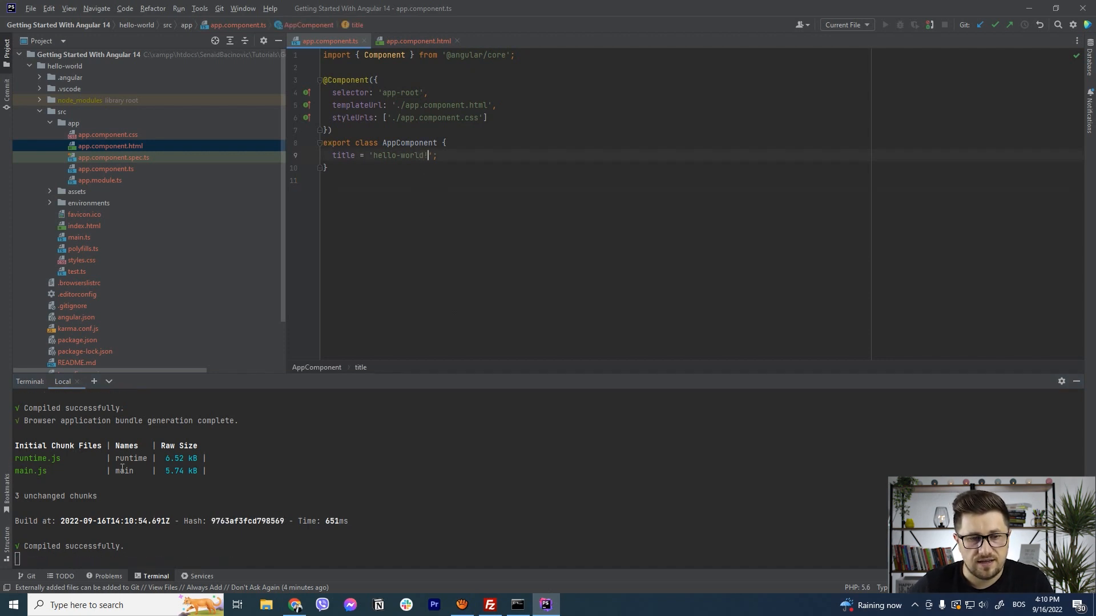
pyautogui.click(293, 605)
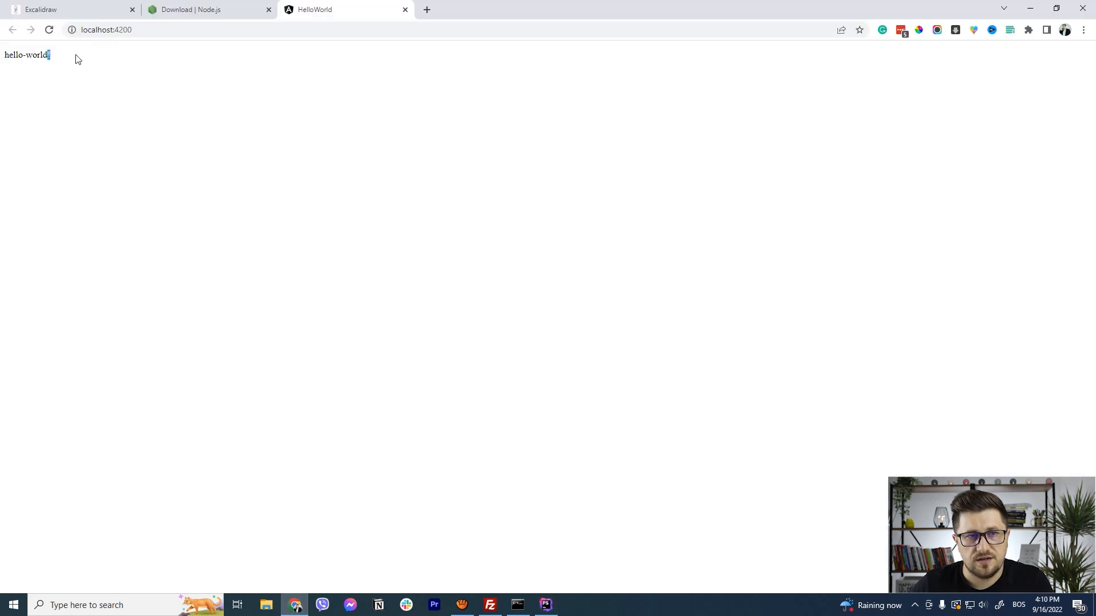
pyautogui.write('!')
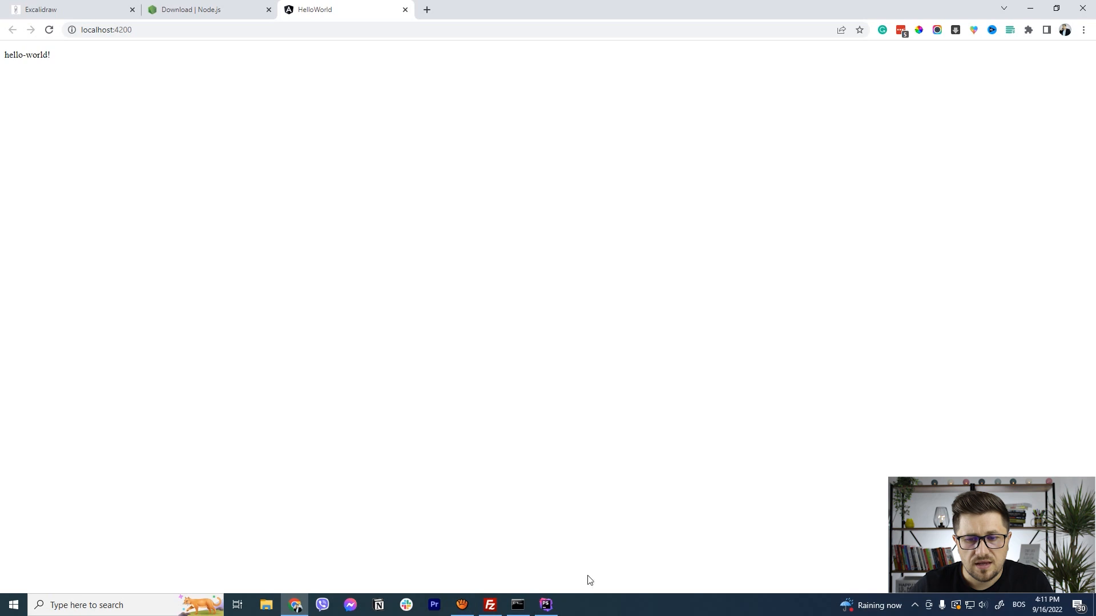